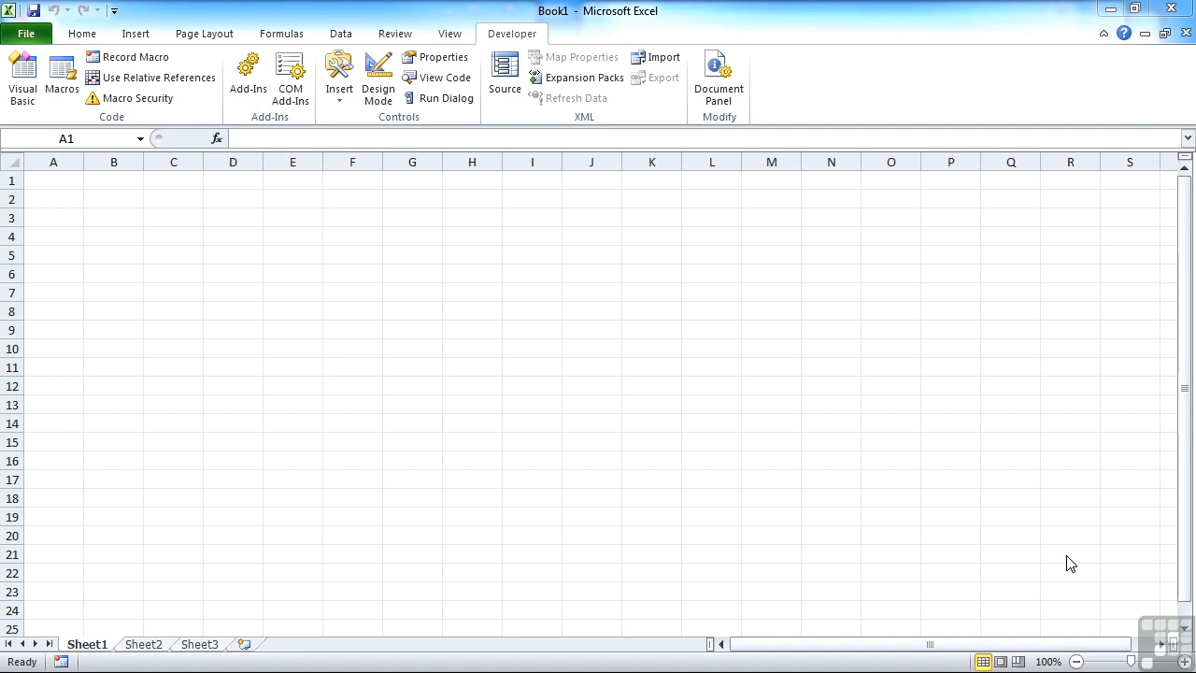
pyautogui.moveTo(820, 475)
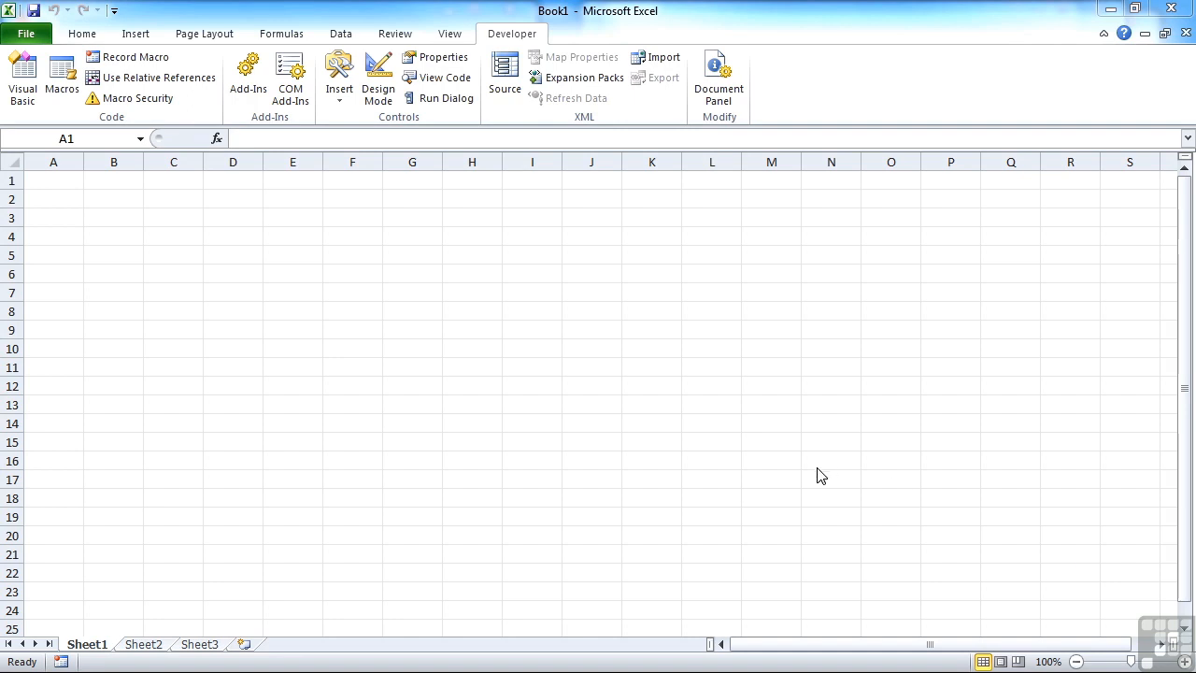
# Launch the Visual Basic editor for Book1 from the worksheet (Alt+F11)
pyautogui.click(22, 78)
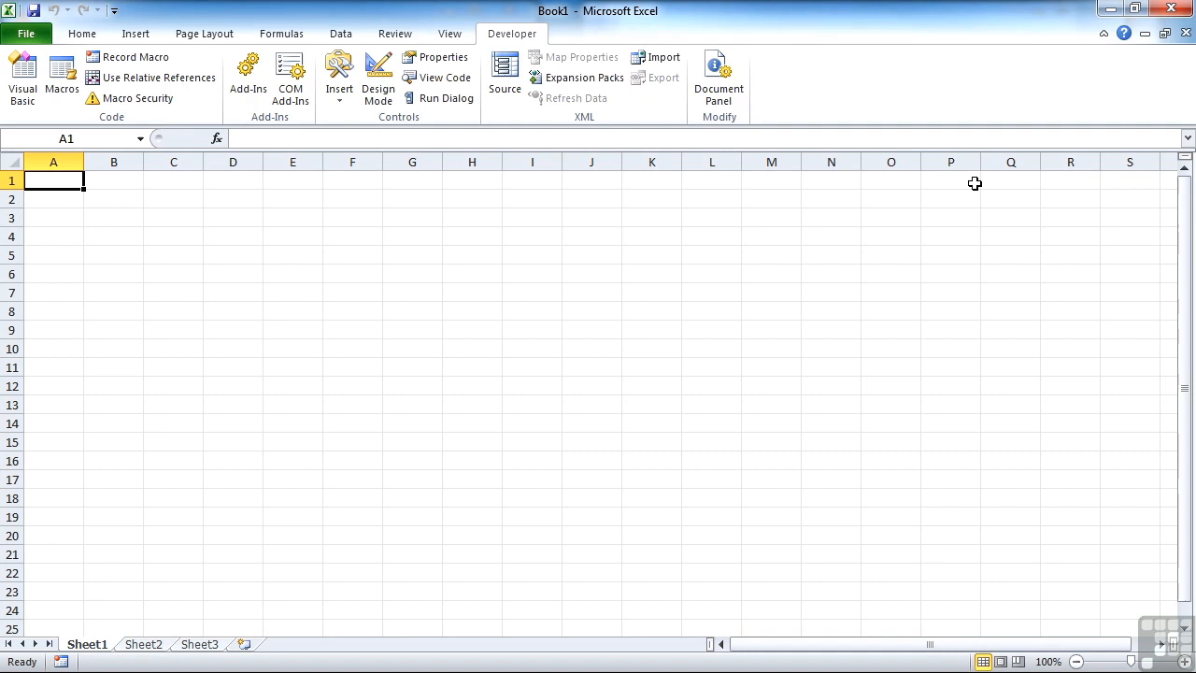
pyautogui.press('alt')
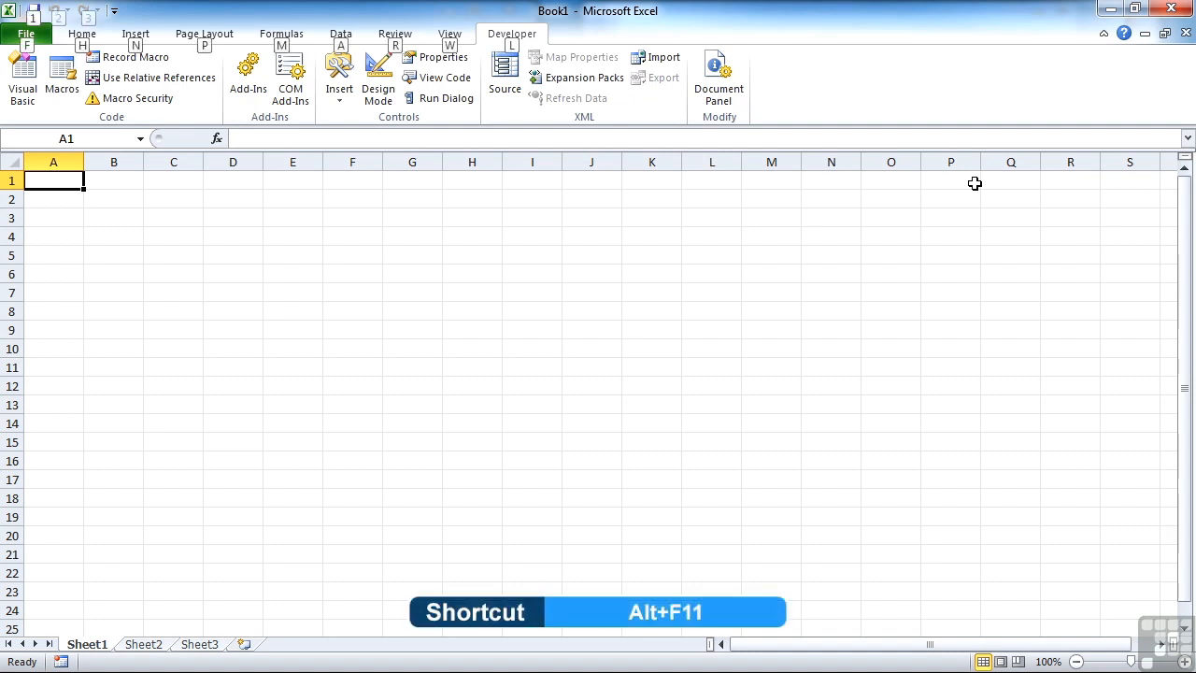
pyautogui.press('Alt+F11')
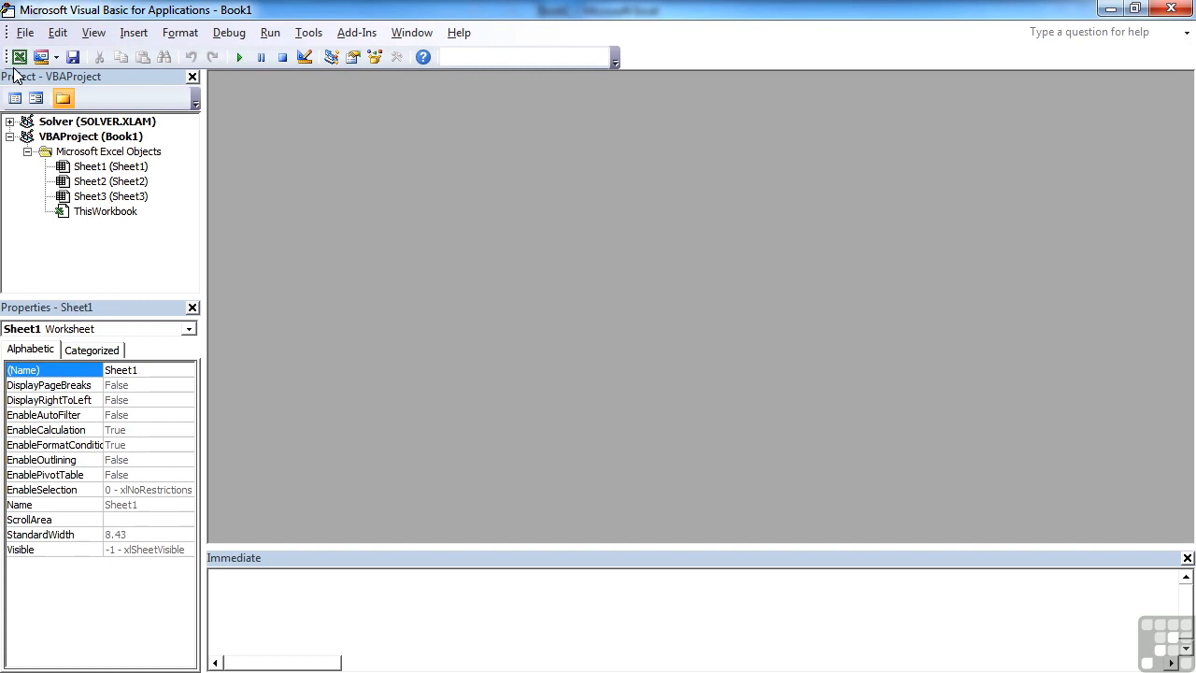
pyautogui.moveTo(19, 56)
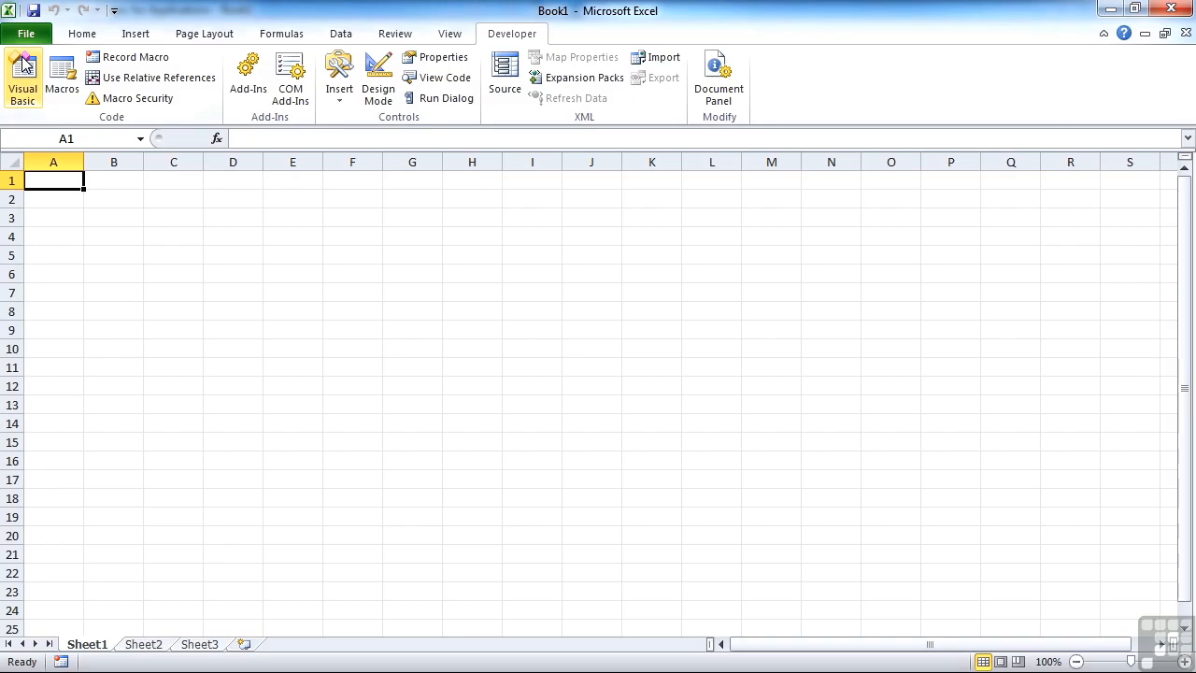
pyautogui.click(22, 75)
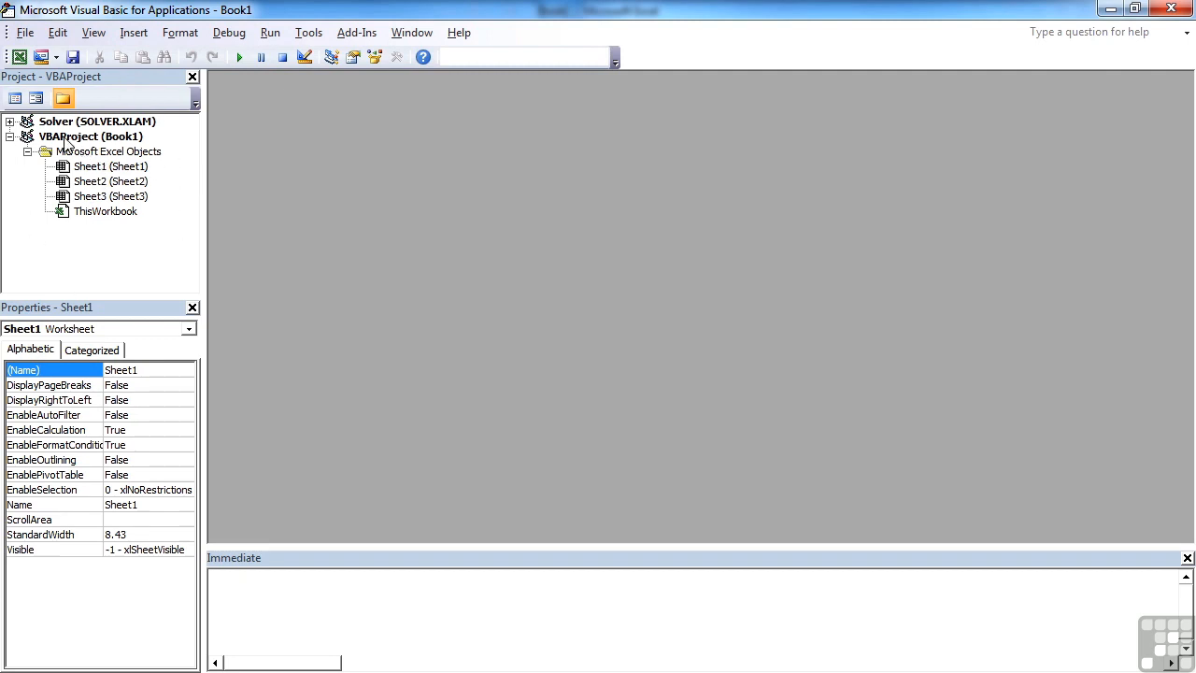
# Inspect the properties of VBAProject, Sheet3 and ThisWorkbook in the Project Explorer
pyautogui.click(90, 136)
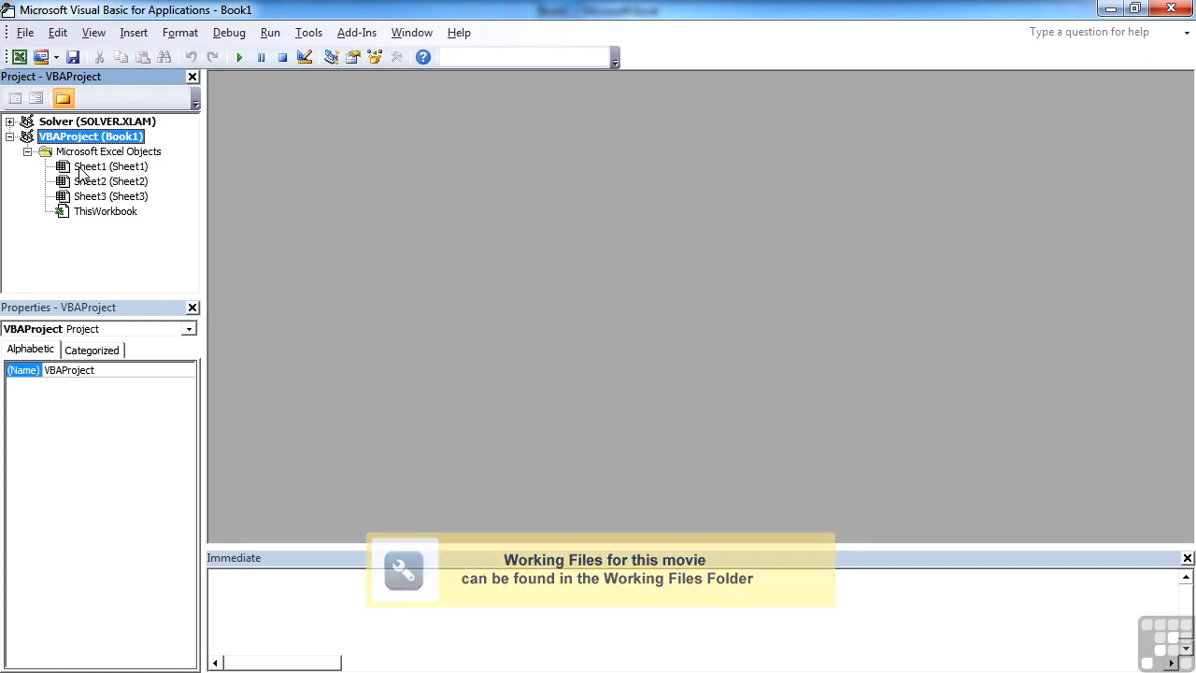
pyautogui.click(110, 197)
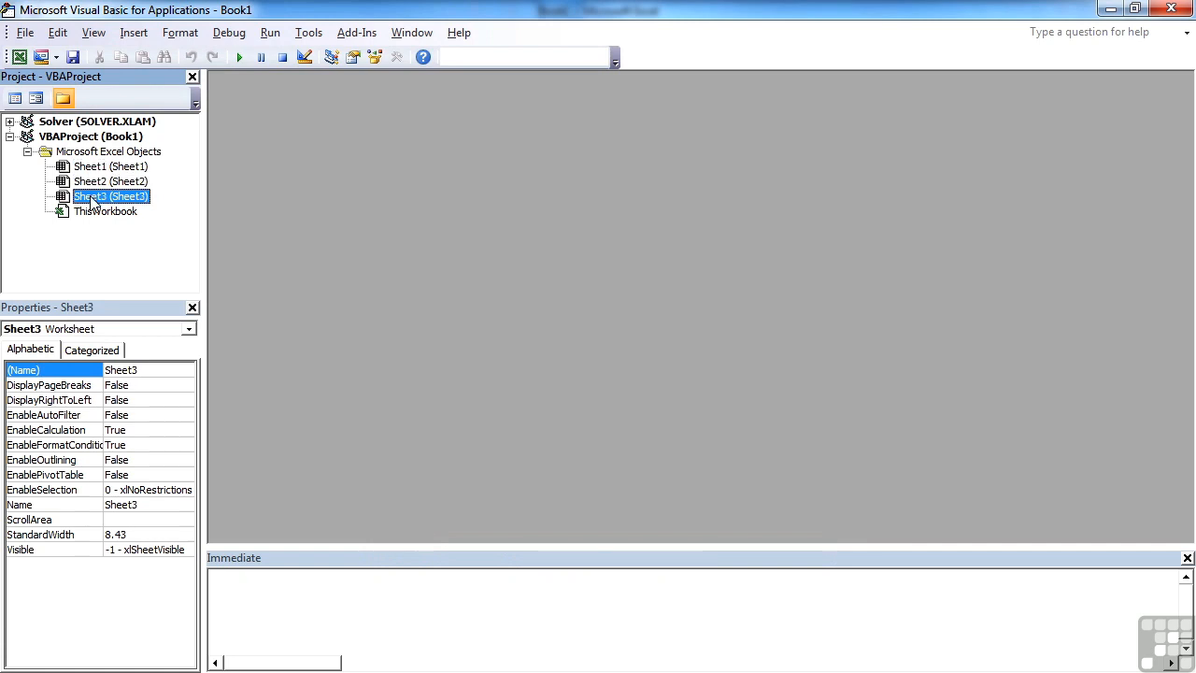
pyautogui.click(105, 211)
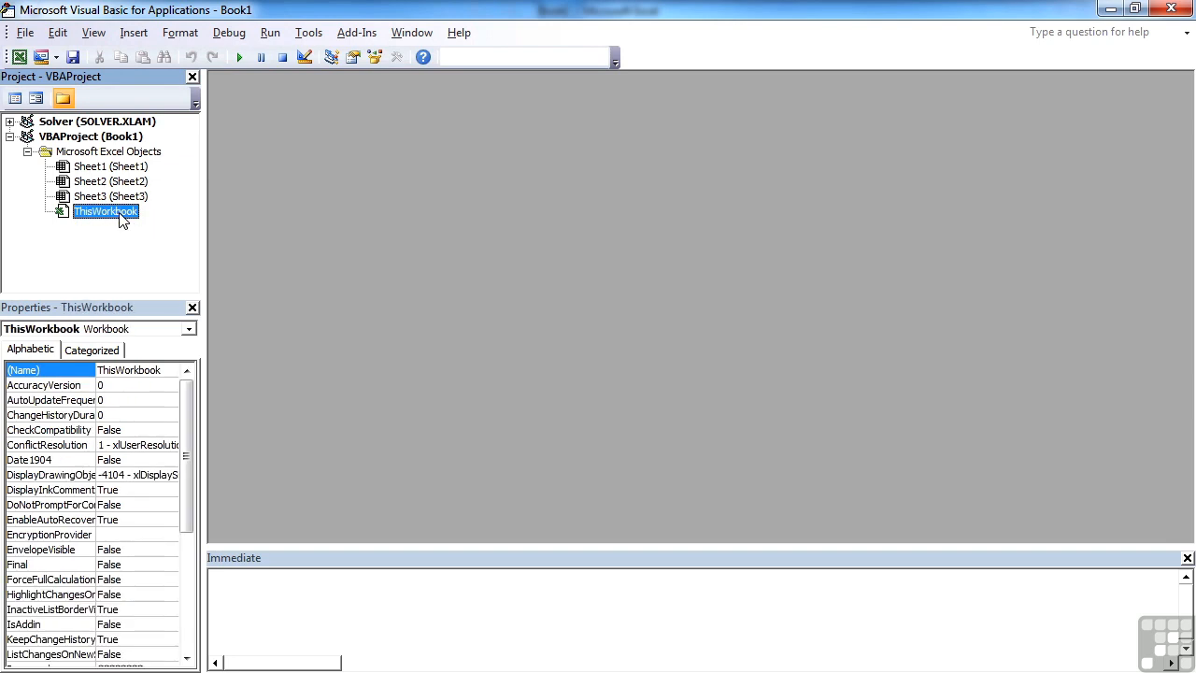
pyautogui.moveTo(402, 280)
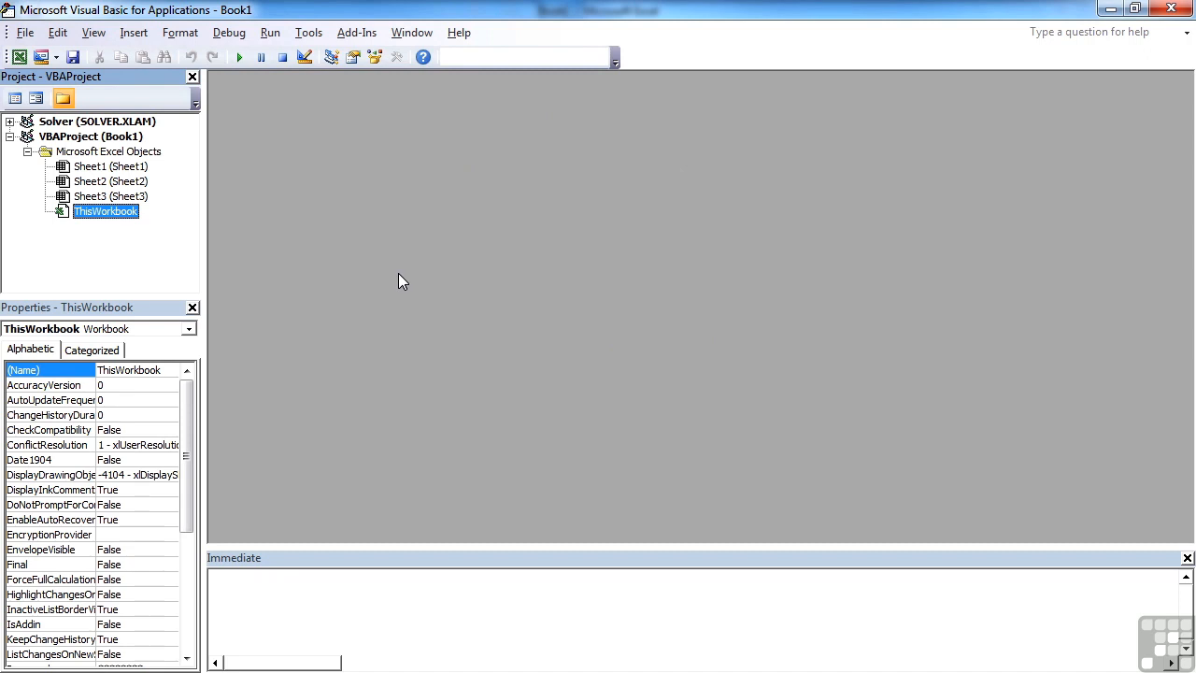
pyautogui.moveTo(387, 273)
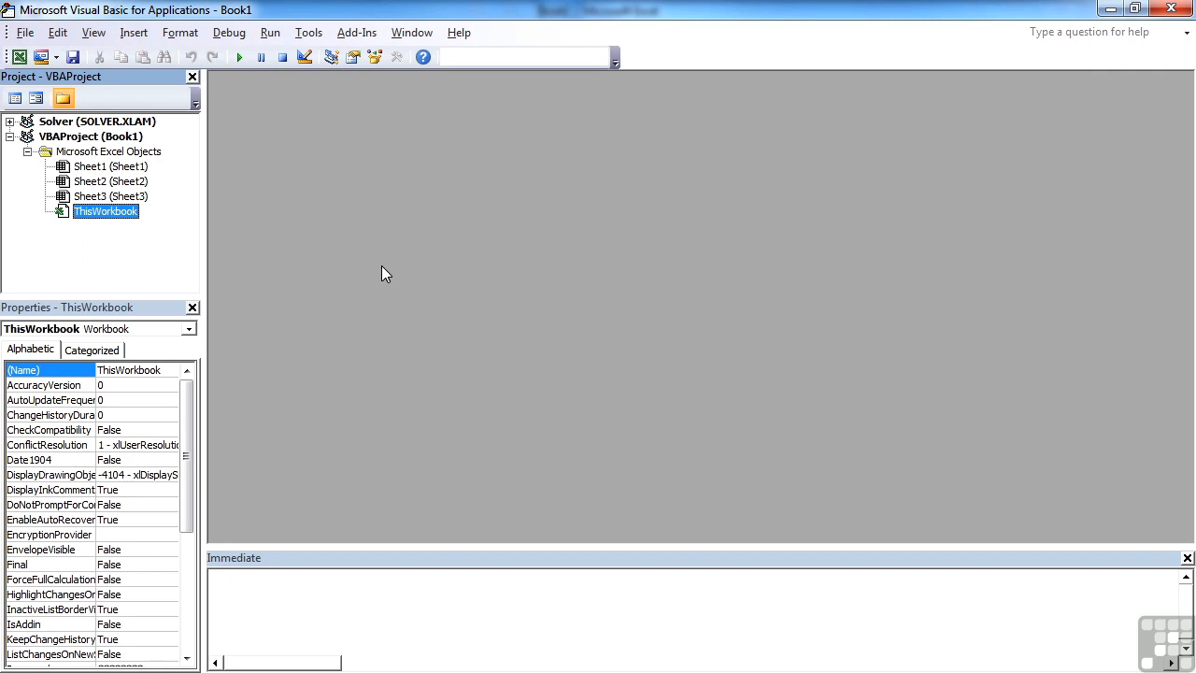
pyautogui.moveTo(352, 243)
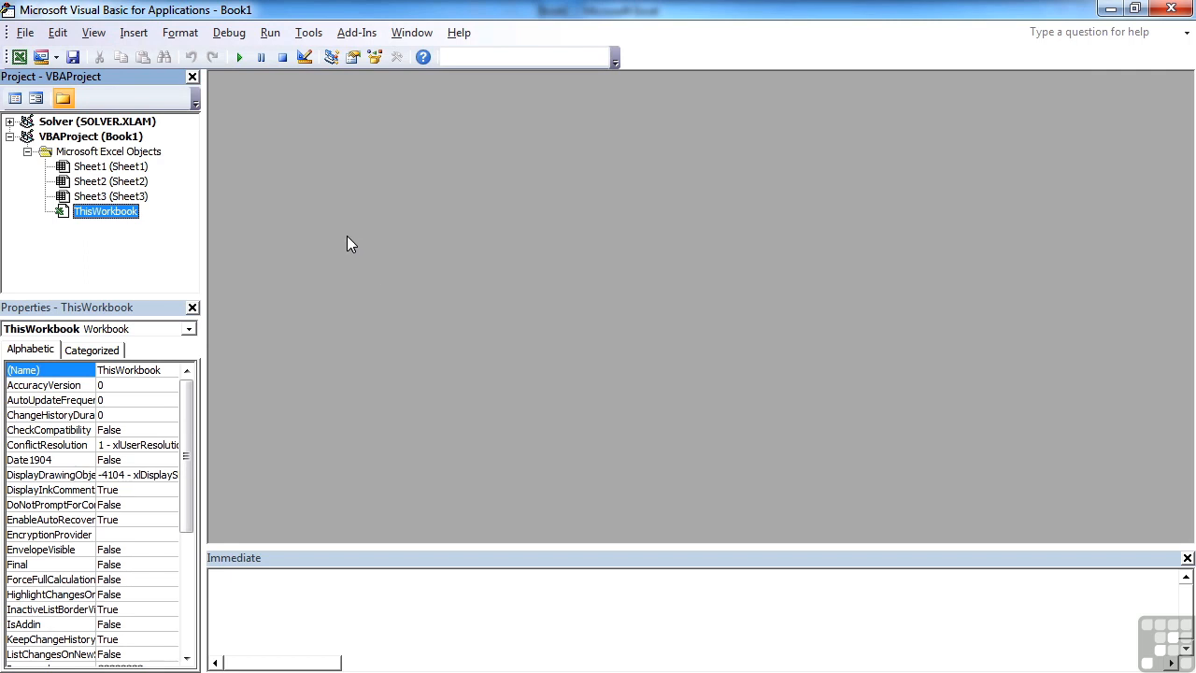
# Add a new standard module, Module1, to Book1's project via Insert > Module
pyautogui.click(134, 32)
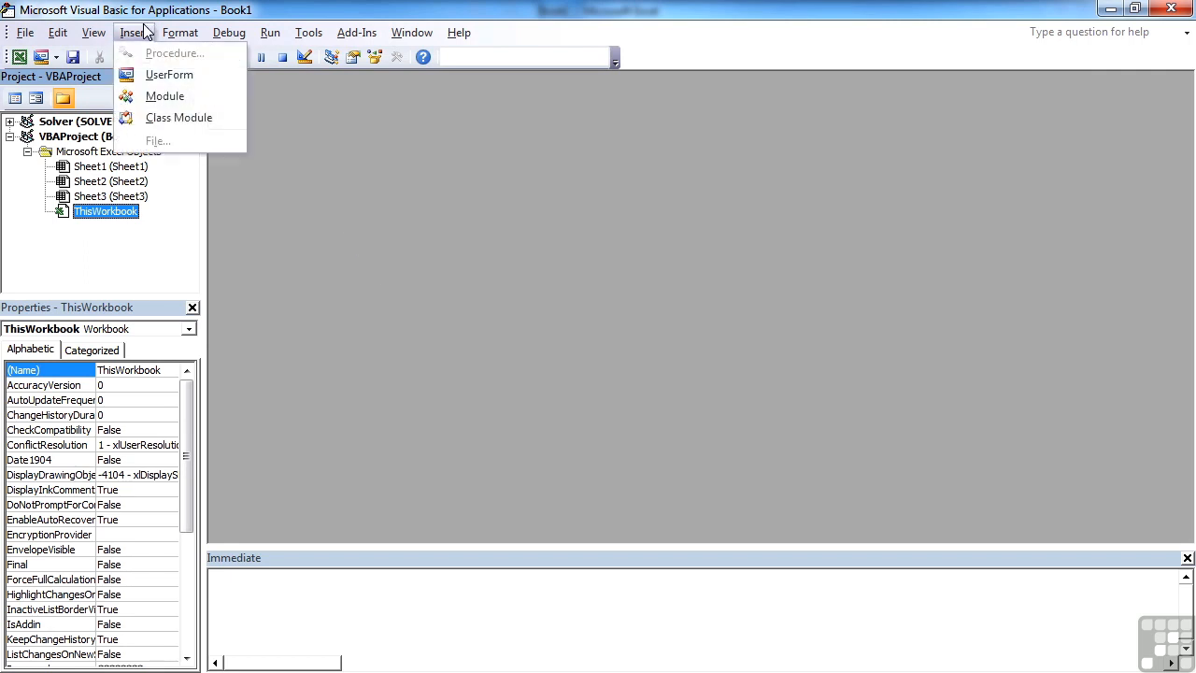
pyautogui.click(165, 95)
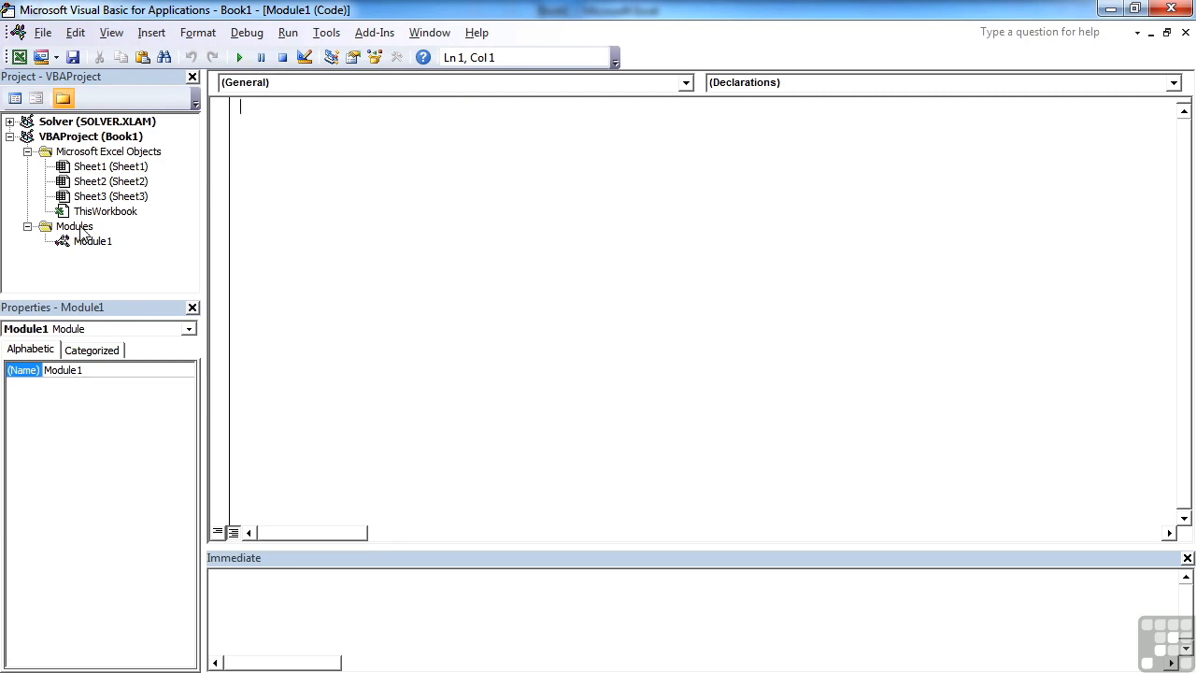
pyautogui.moveTo(86, 241)
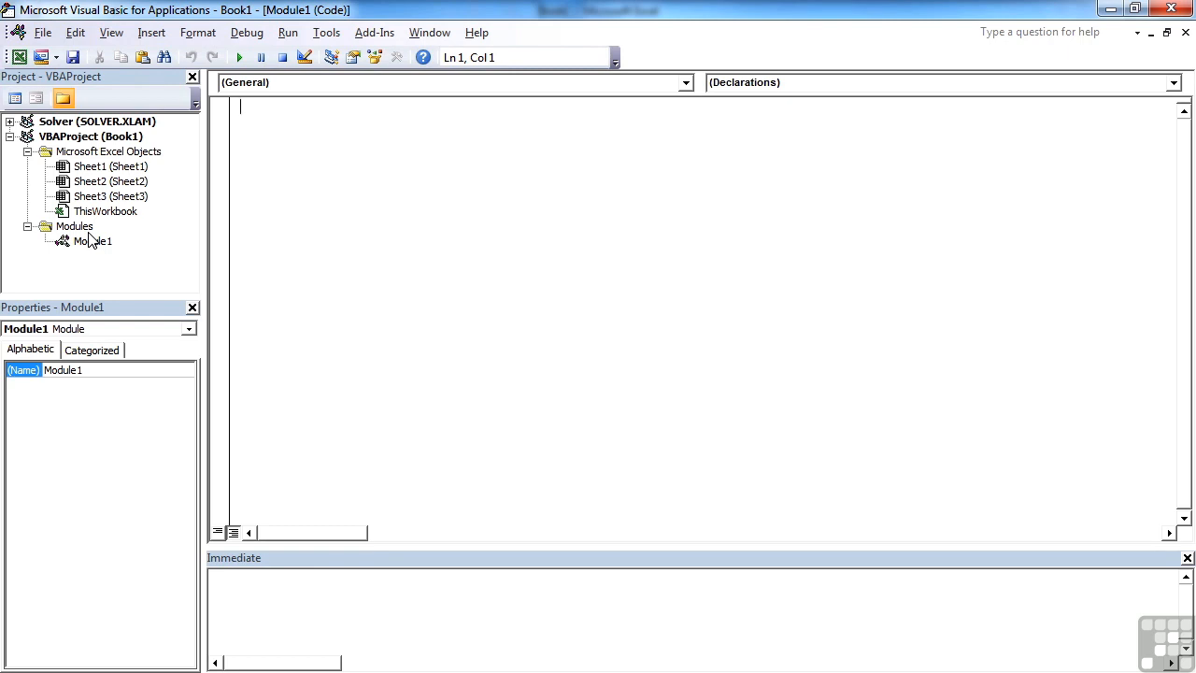
pyautogui.moveTo(482, 146)
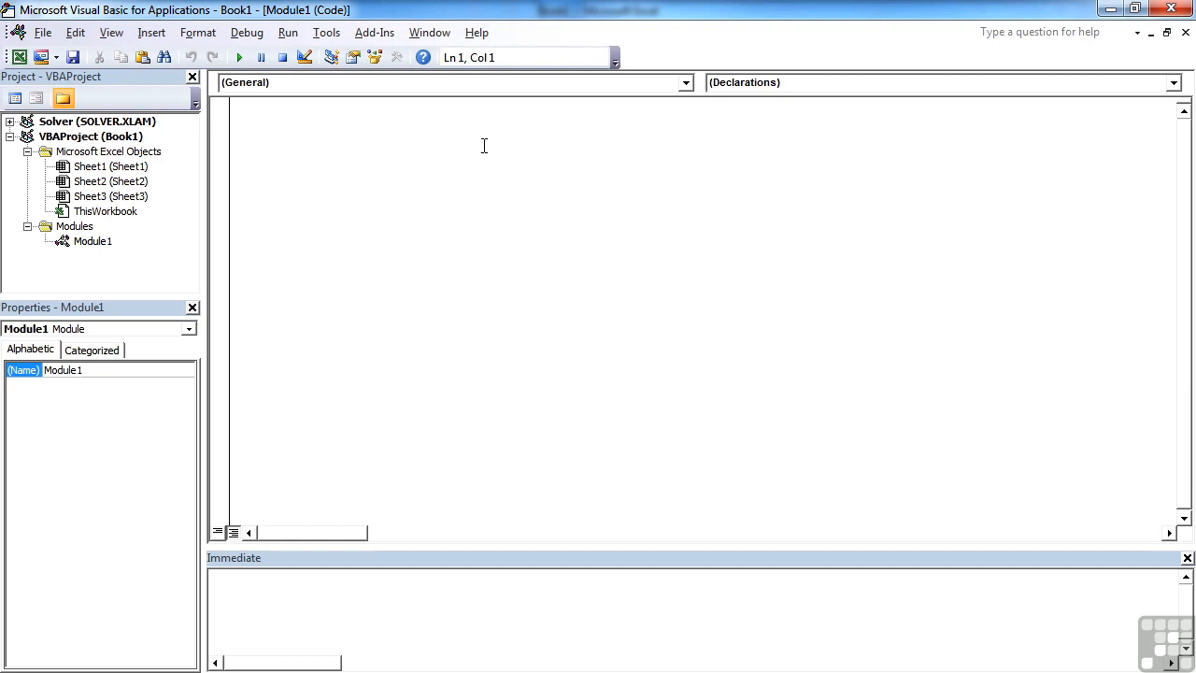
pyautogui.moveTo(363, 210)
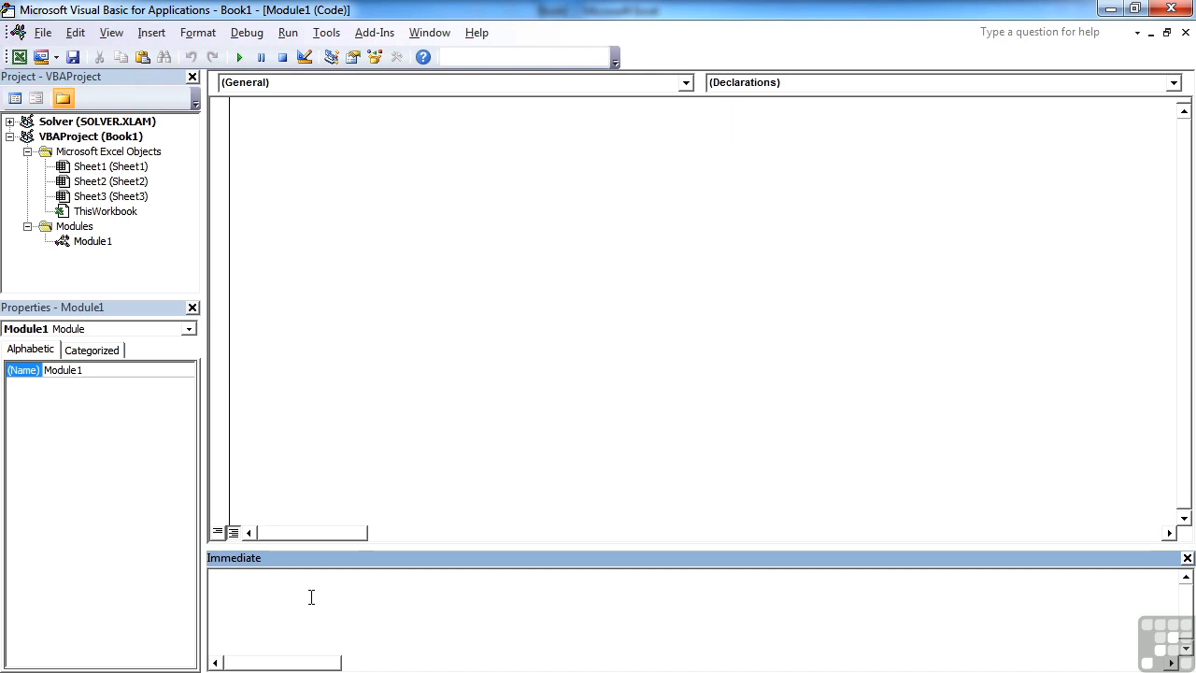
pyautogui.moveTo(333, 587)
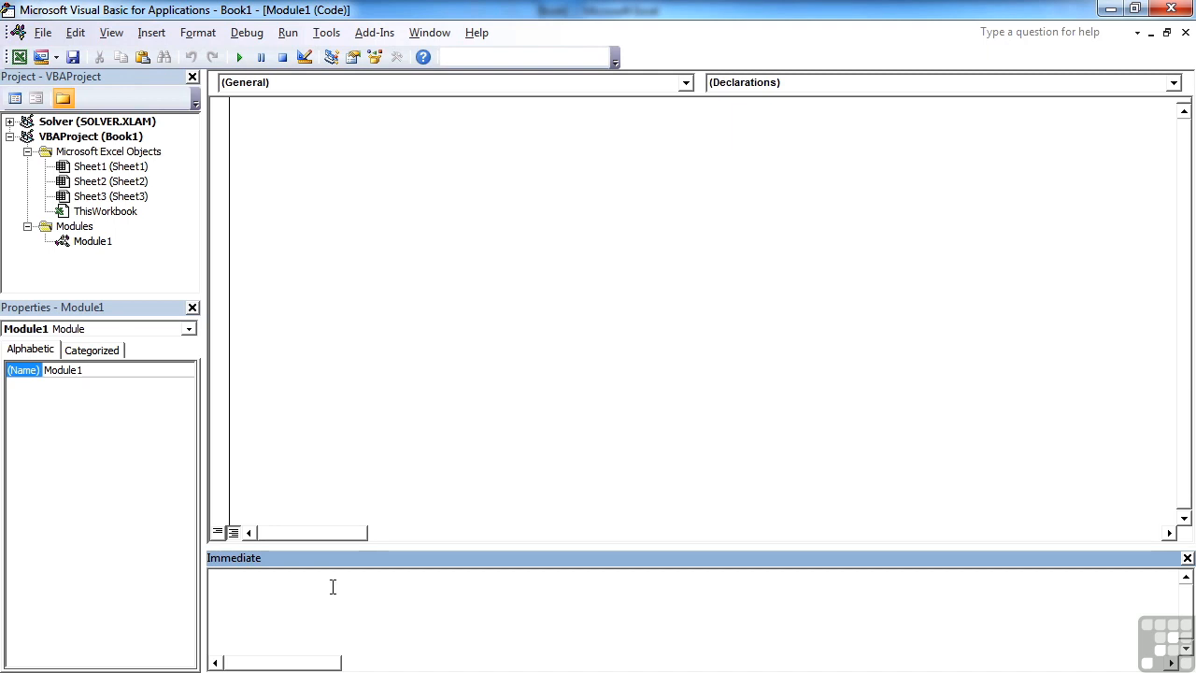
pyautogui.click(110, 32)
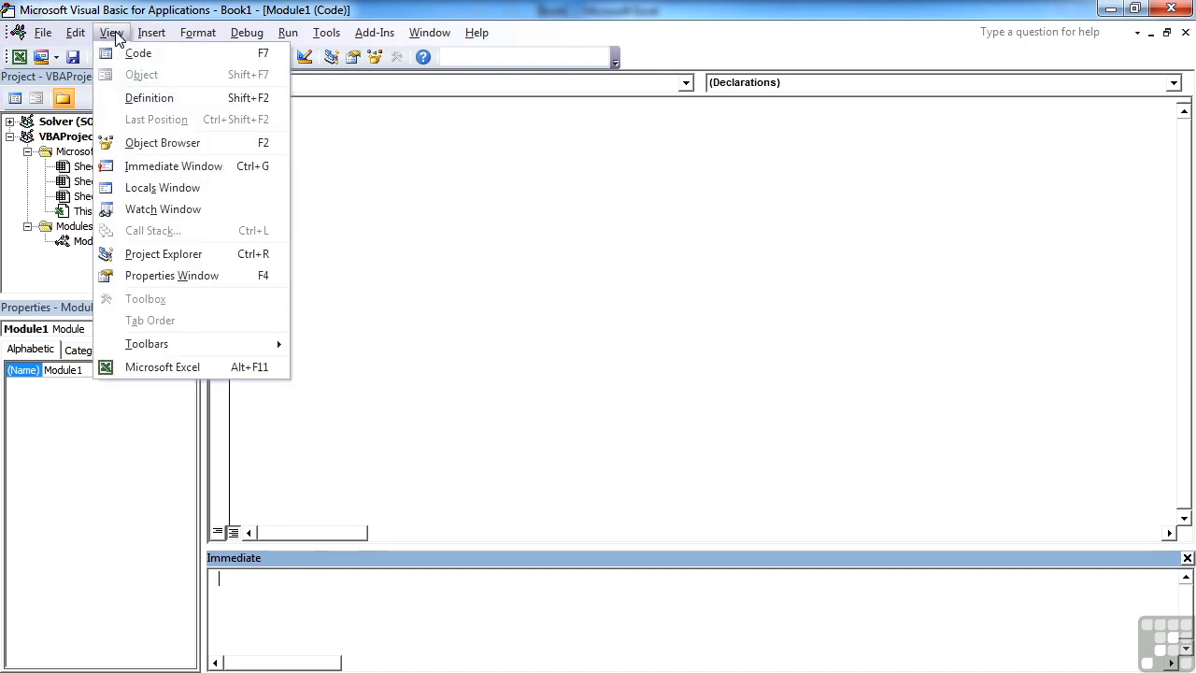
pyautogui.moveTo(174, 164)
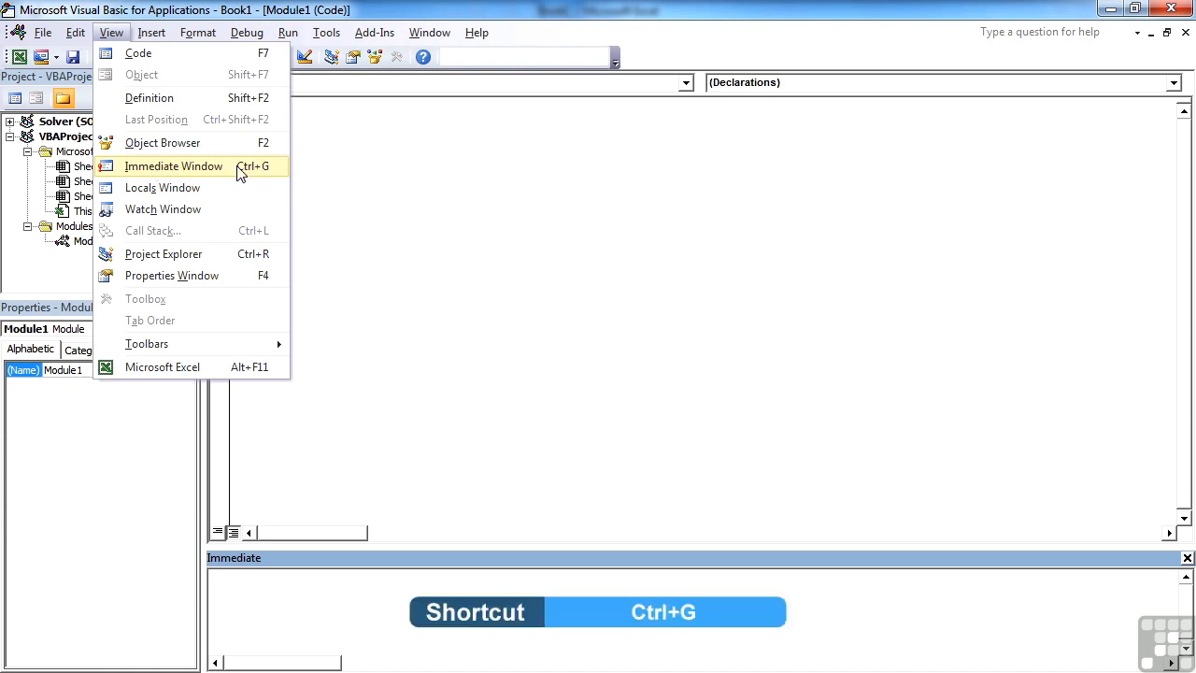
pyautogui.click(174, 167)
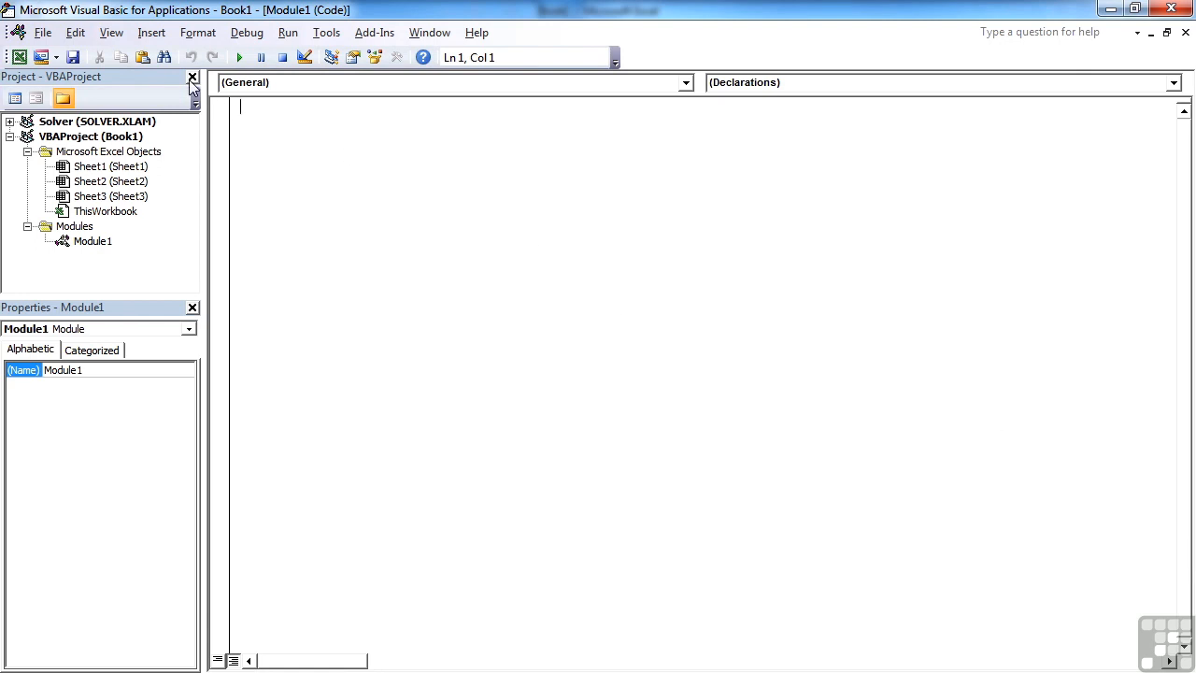
pyautogui.click(110, 32)
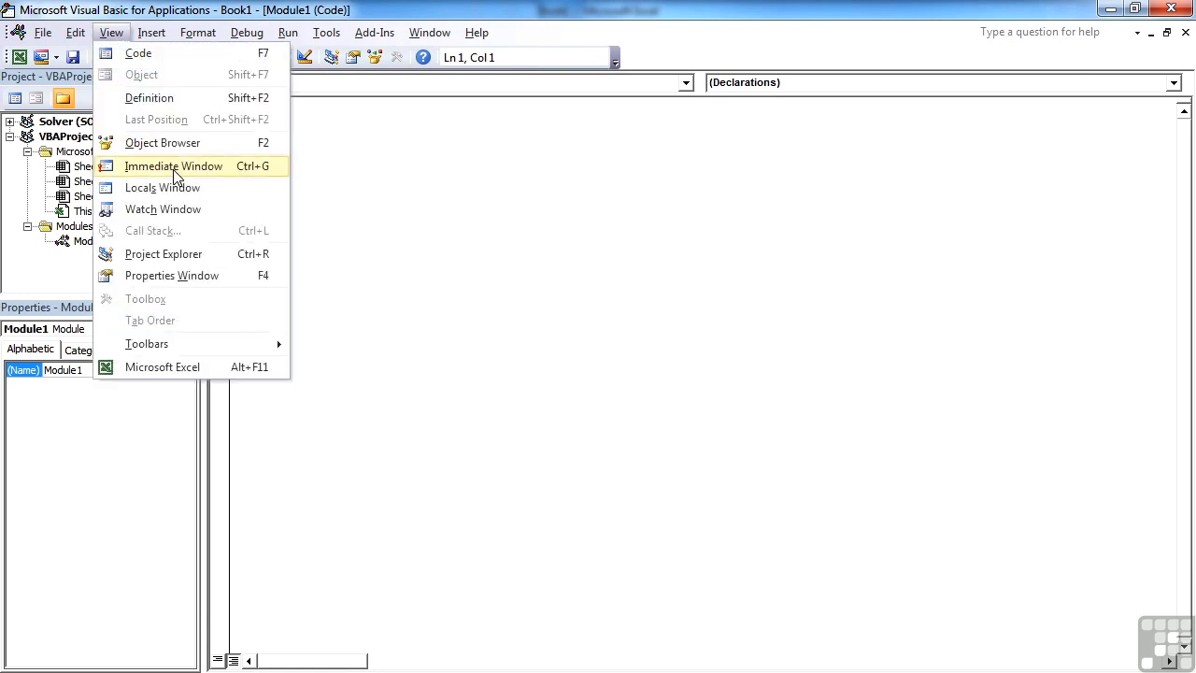
pyautogui.click(171, 165)
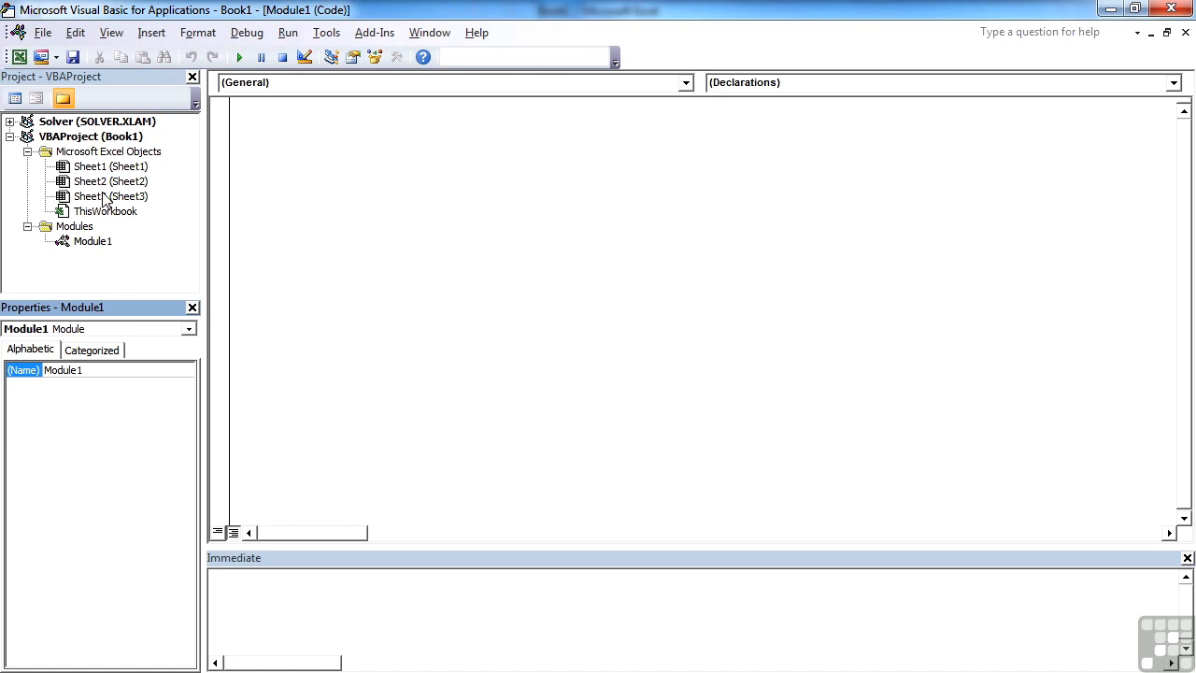
pyautogui.click(108, 165)
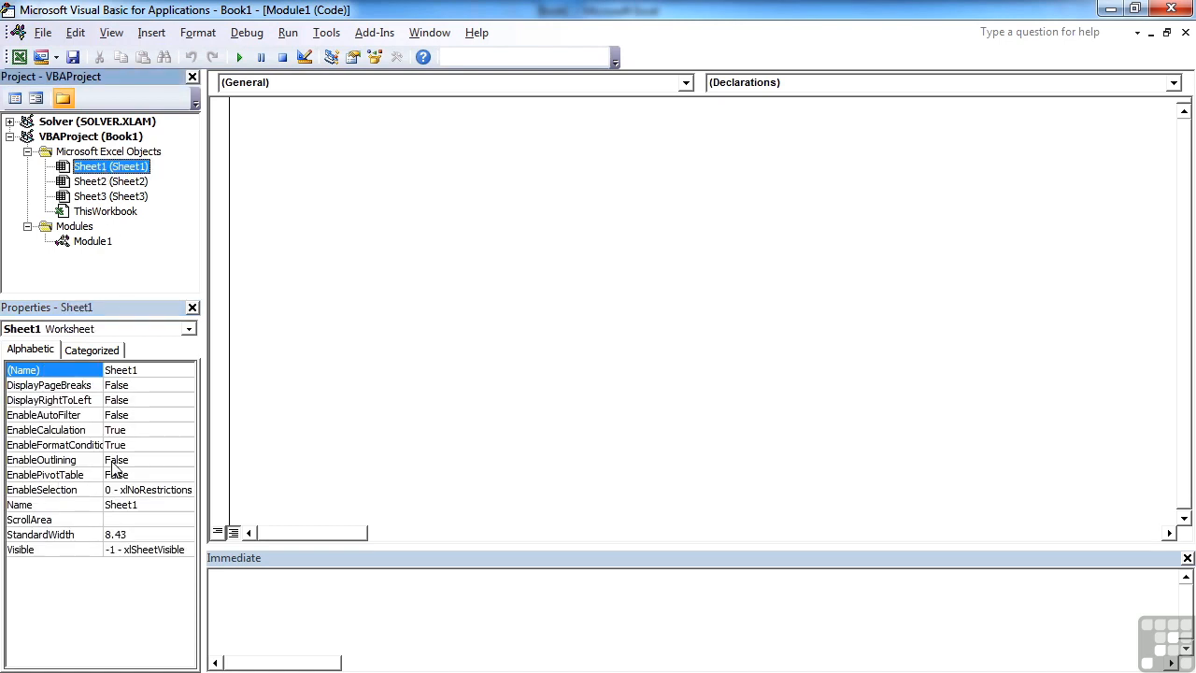
pyautogui.click(110, 179)
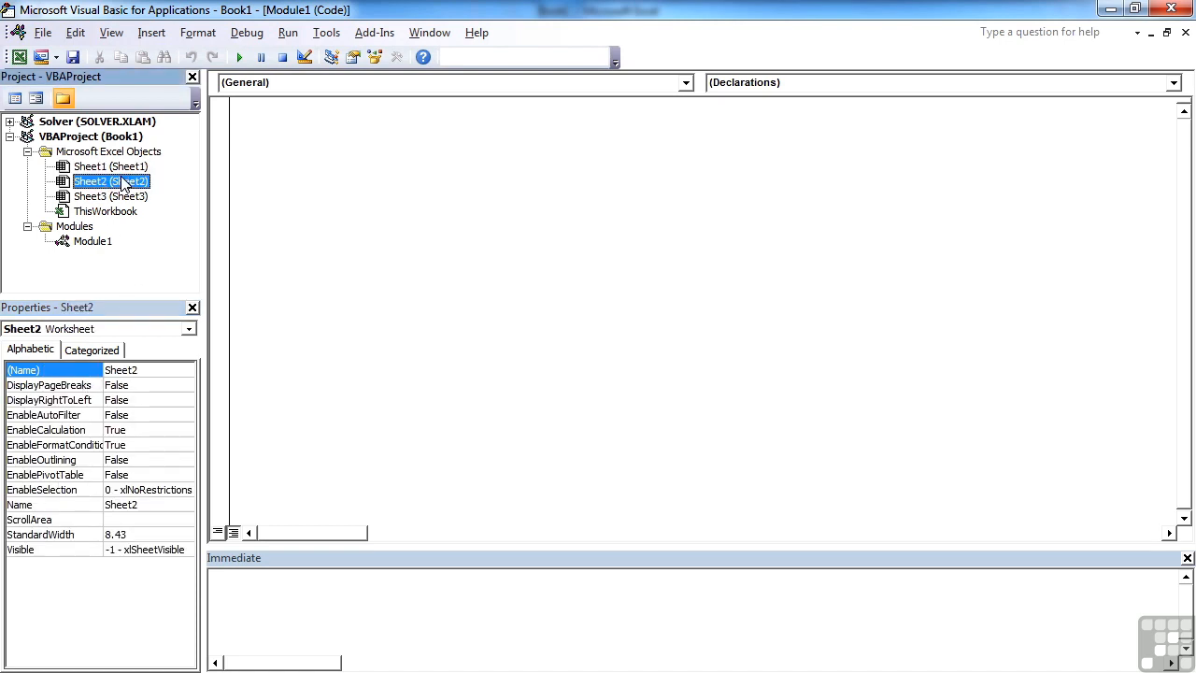
pyautogui.click(105, 212)
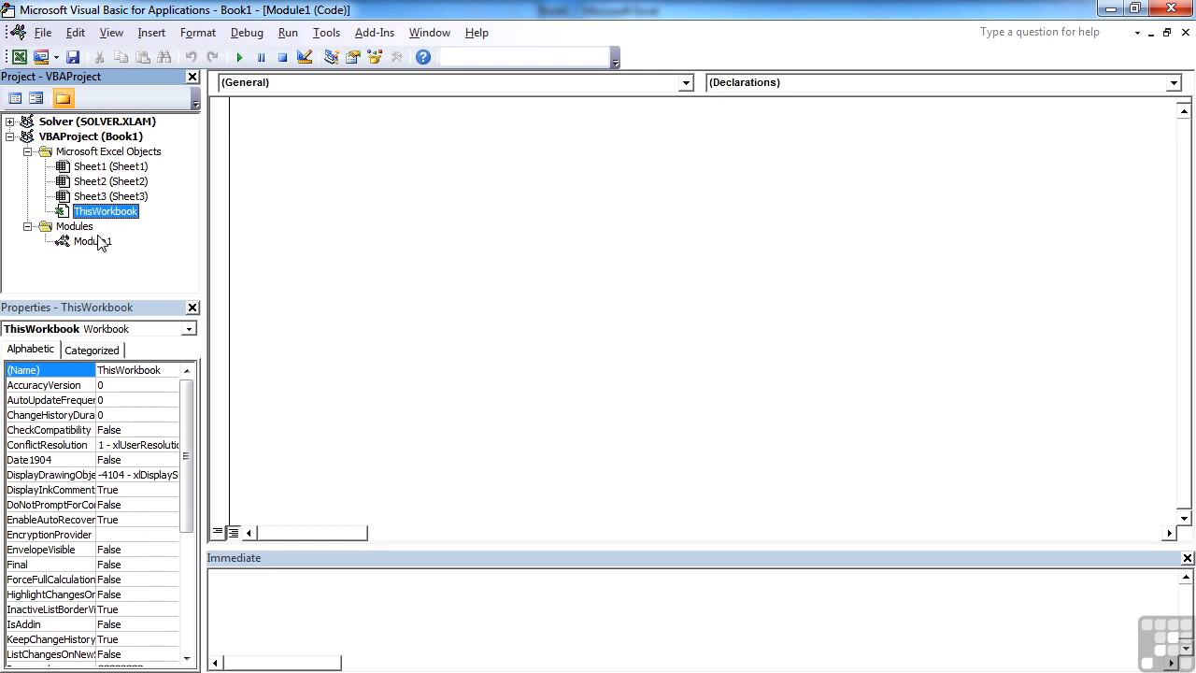
pyautogui.click(93, 241)
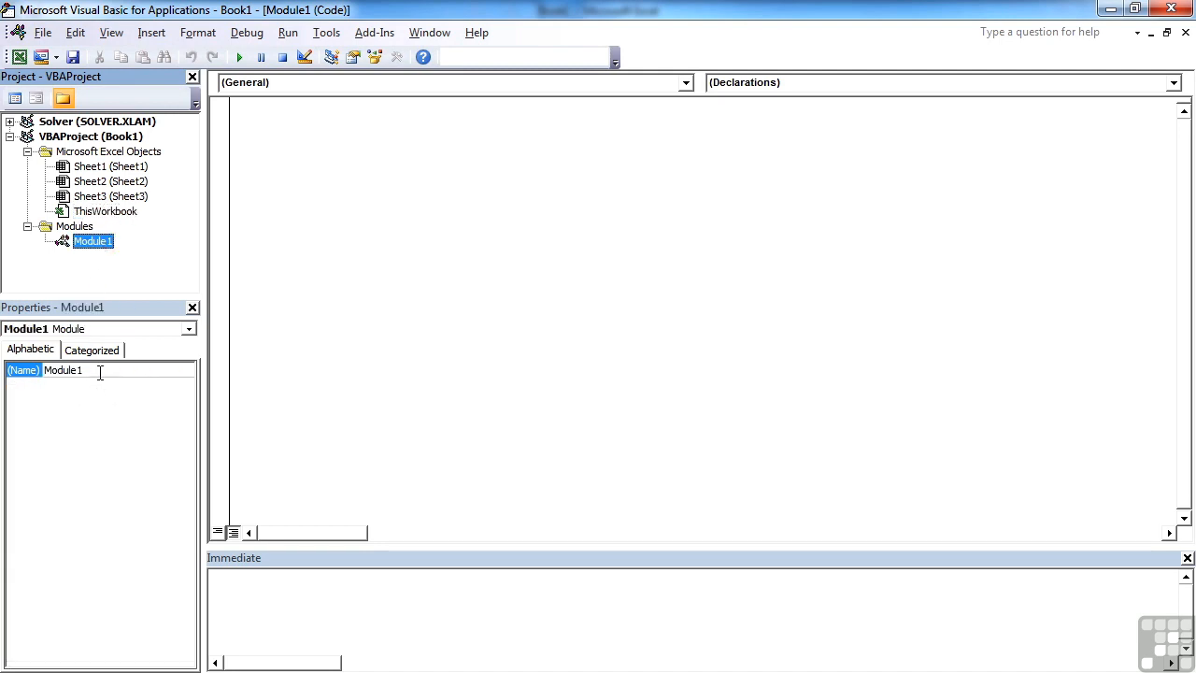
pyautogui.click(110, 197)
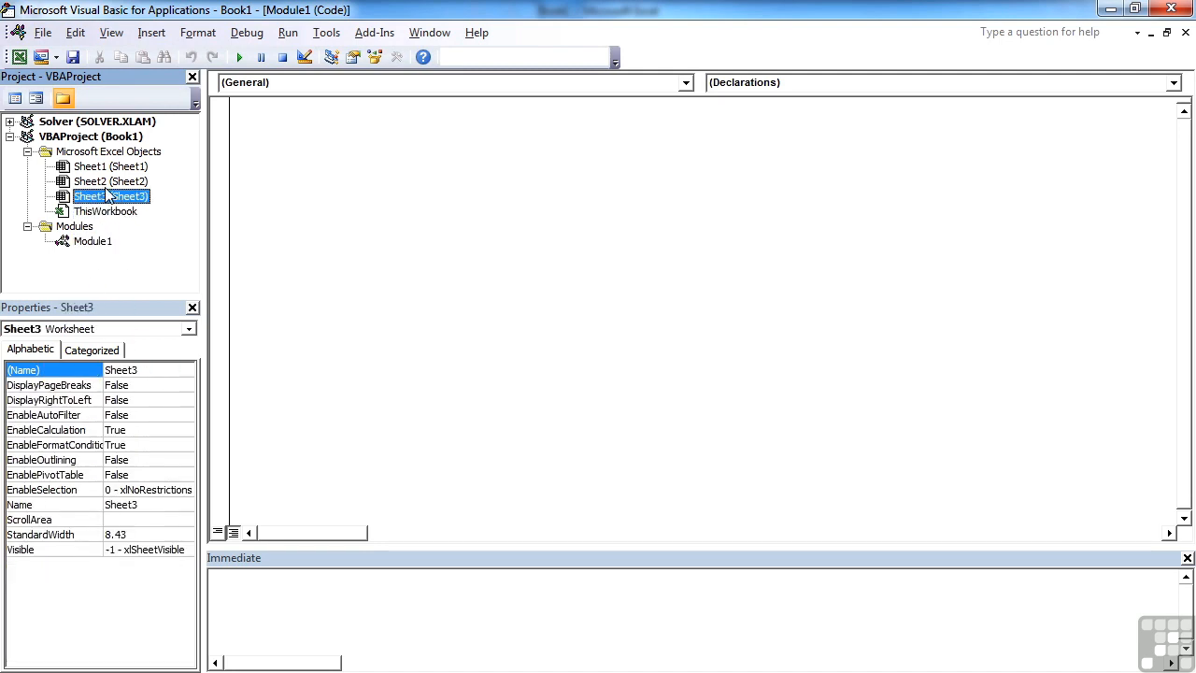
pyautogui.click(105, 212)
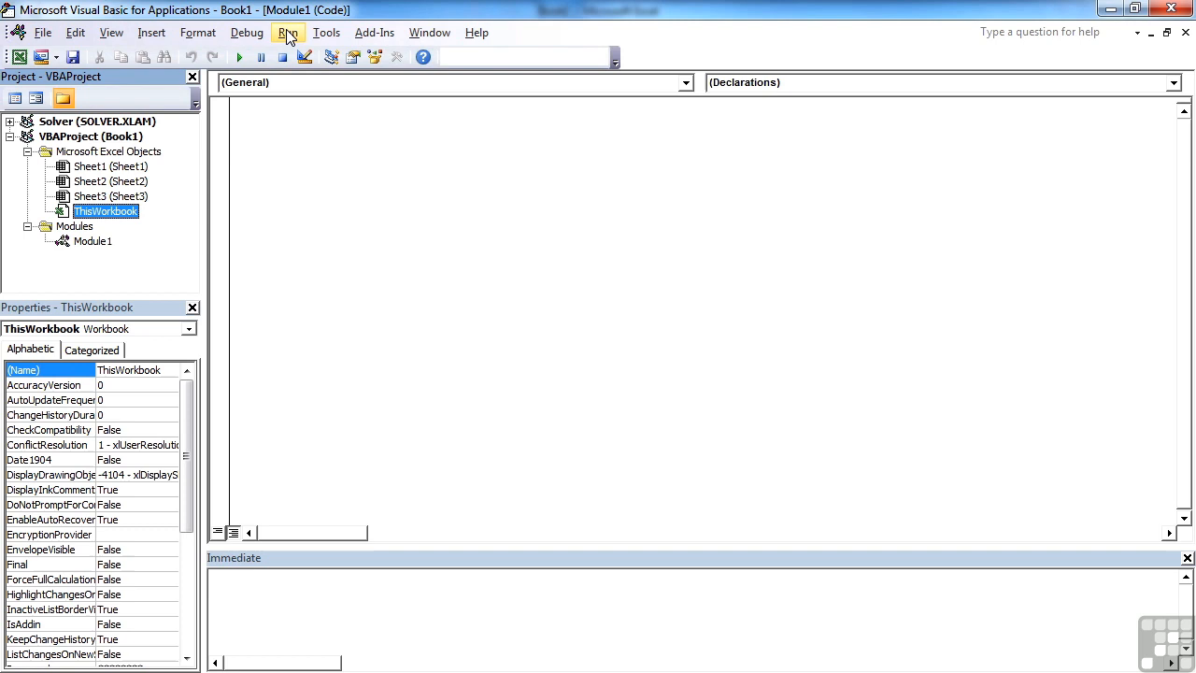
pyautogui.click(41, 32)
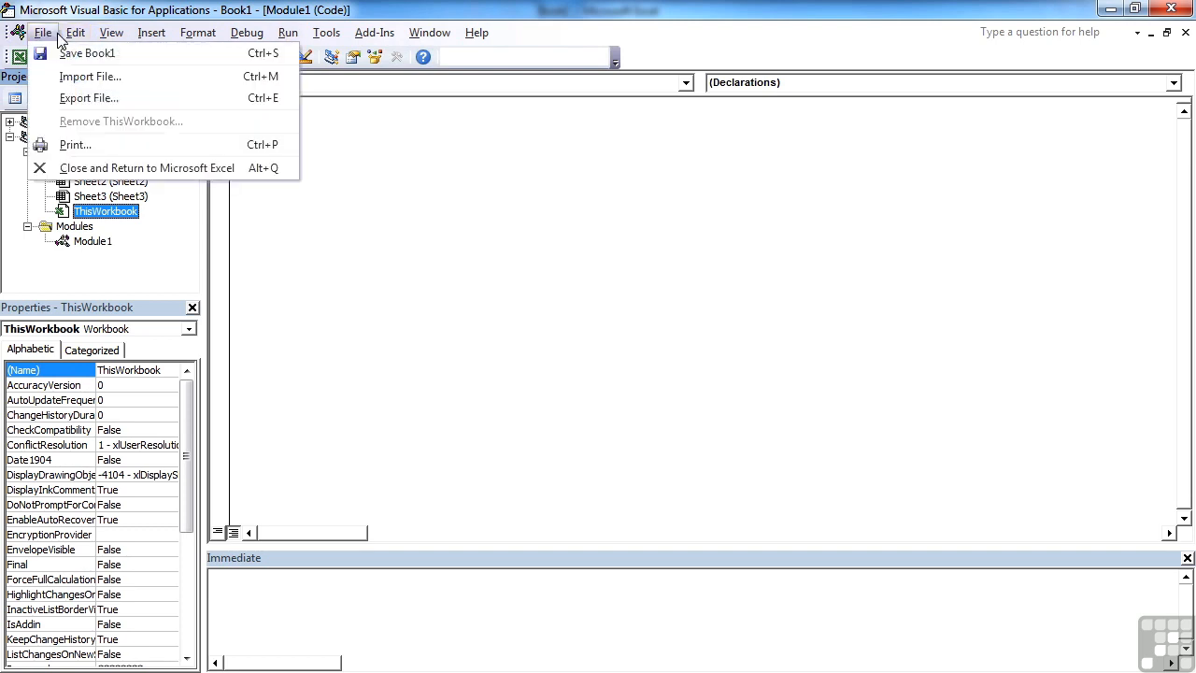
pyautogui.click(152, 32)
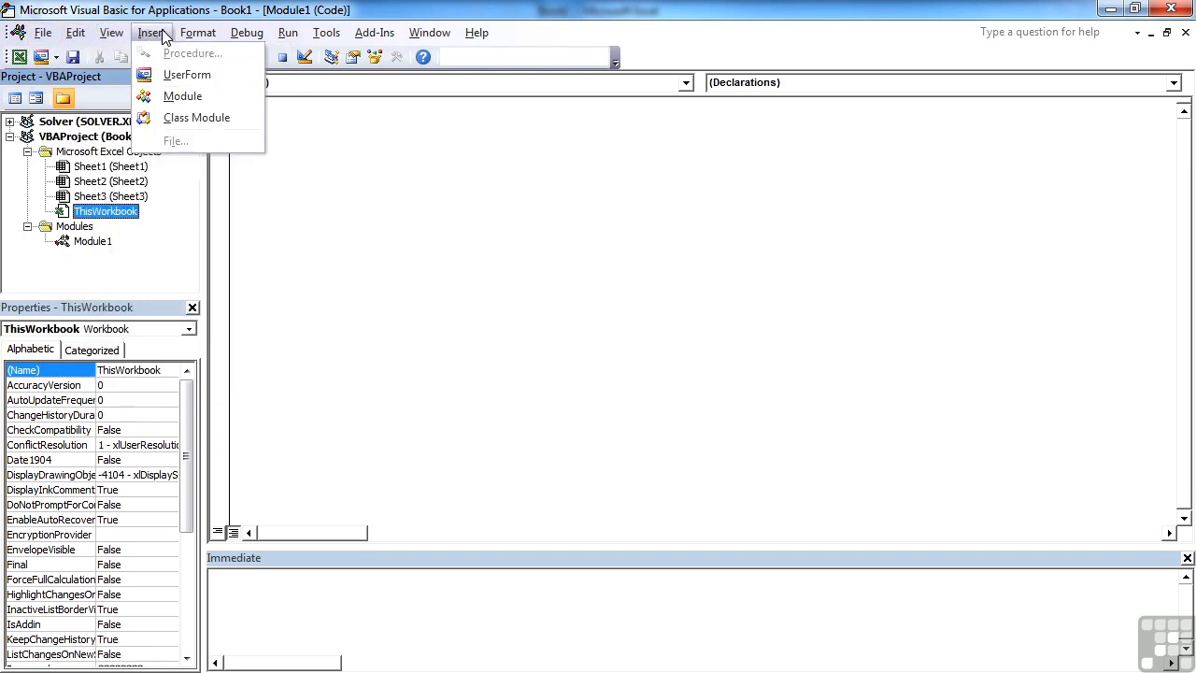
pyautogui.click(288, 32)
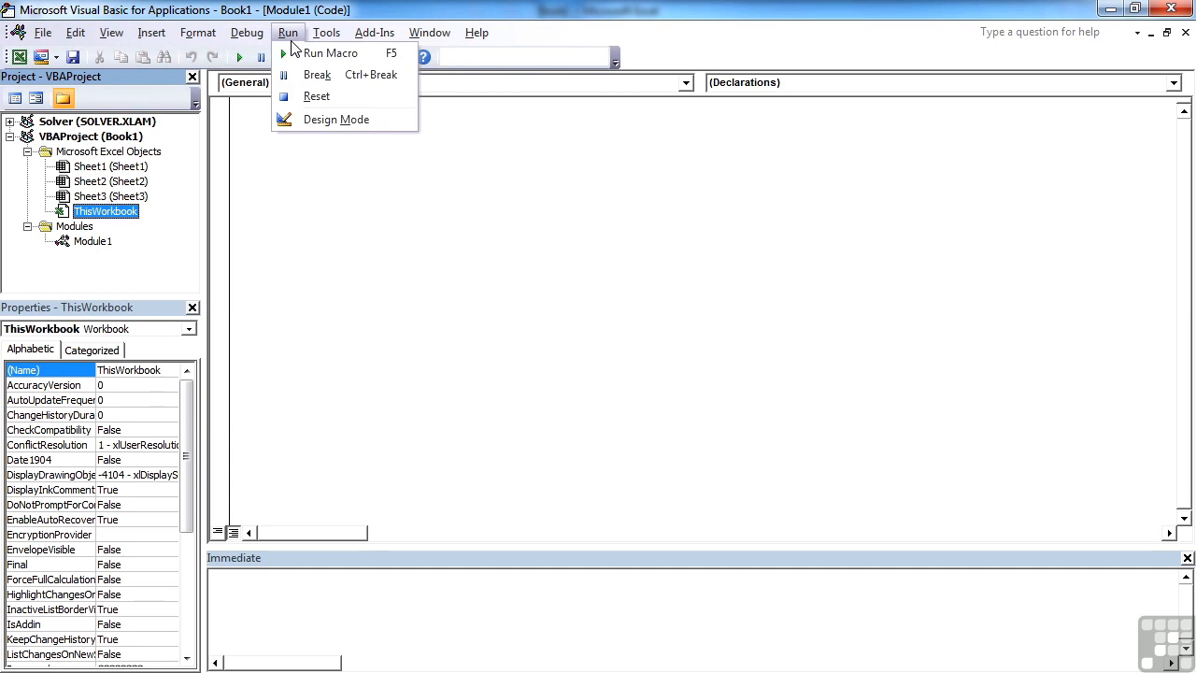
pyautogui.click(430, 32)
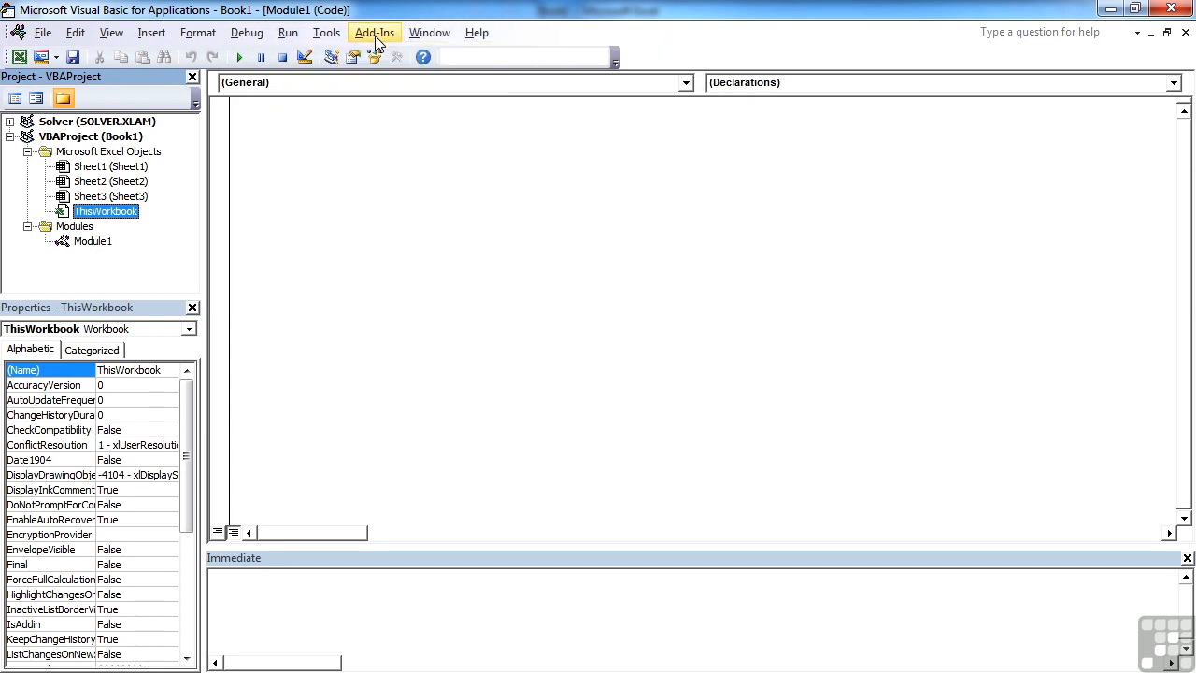
pyautogui.moveTo(121, 57)
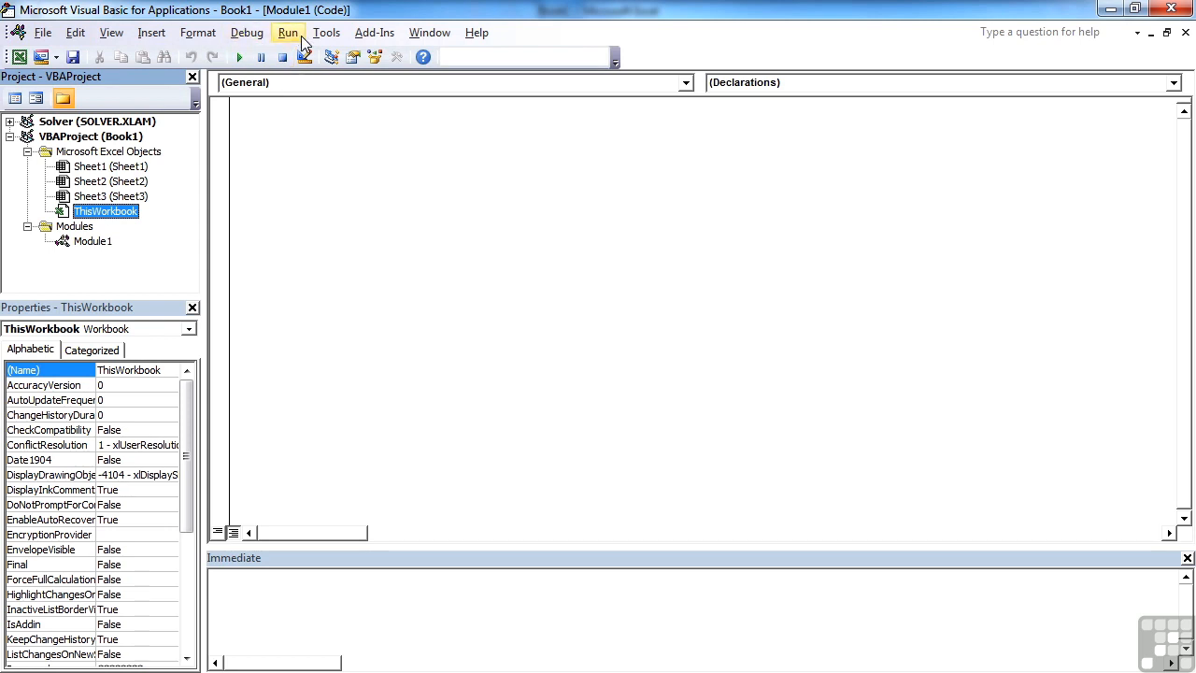
pyautogui.moveTo(308, 56)
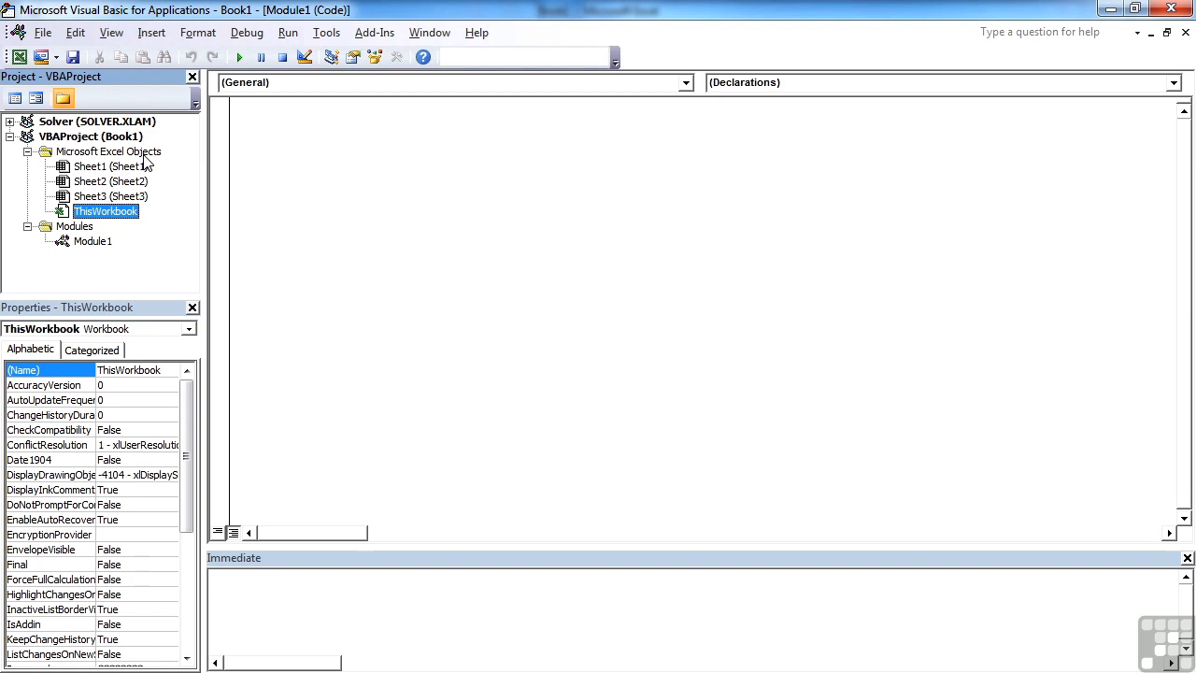
pyautogui.moveTo(411, 165)
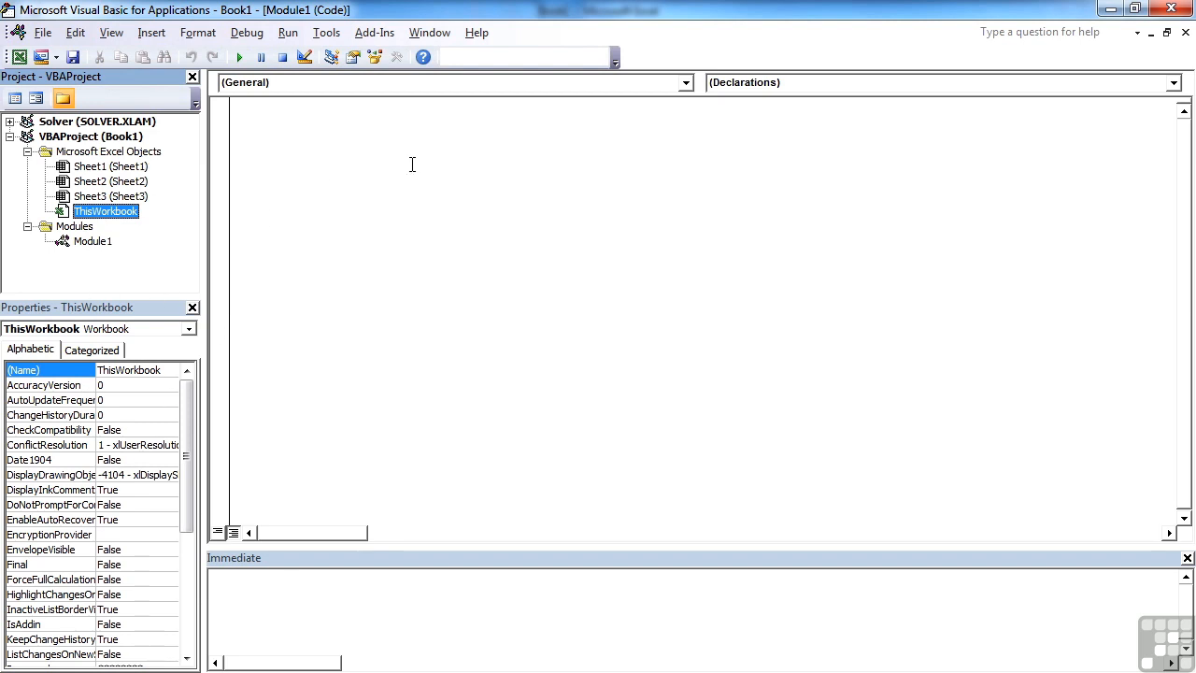
pyautogui.moveTo(407, 596)
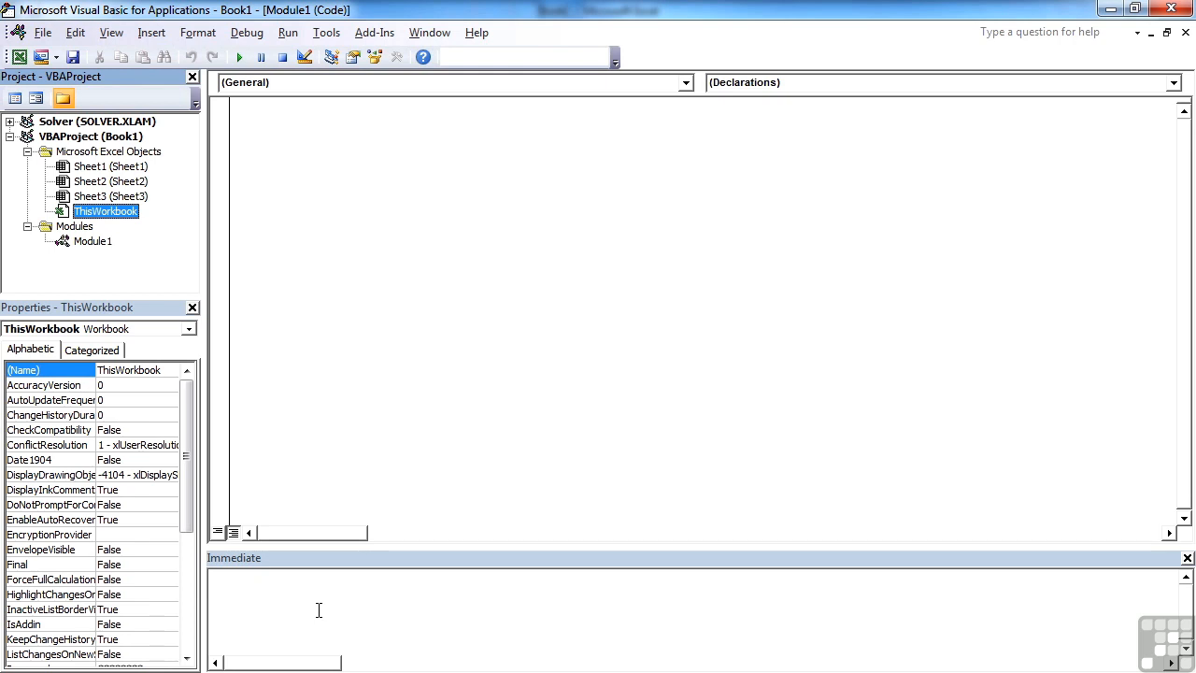
pyautogui.click(94, 239)
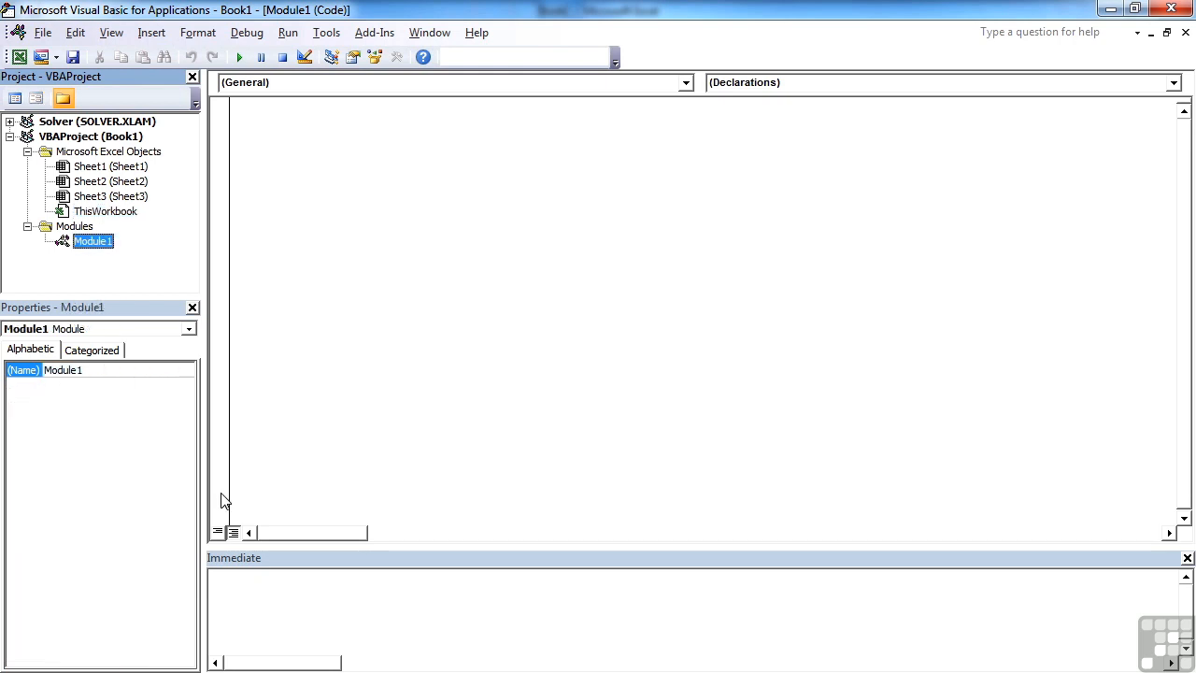
pyautogui.click(152, 32)
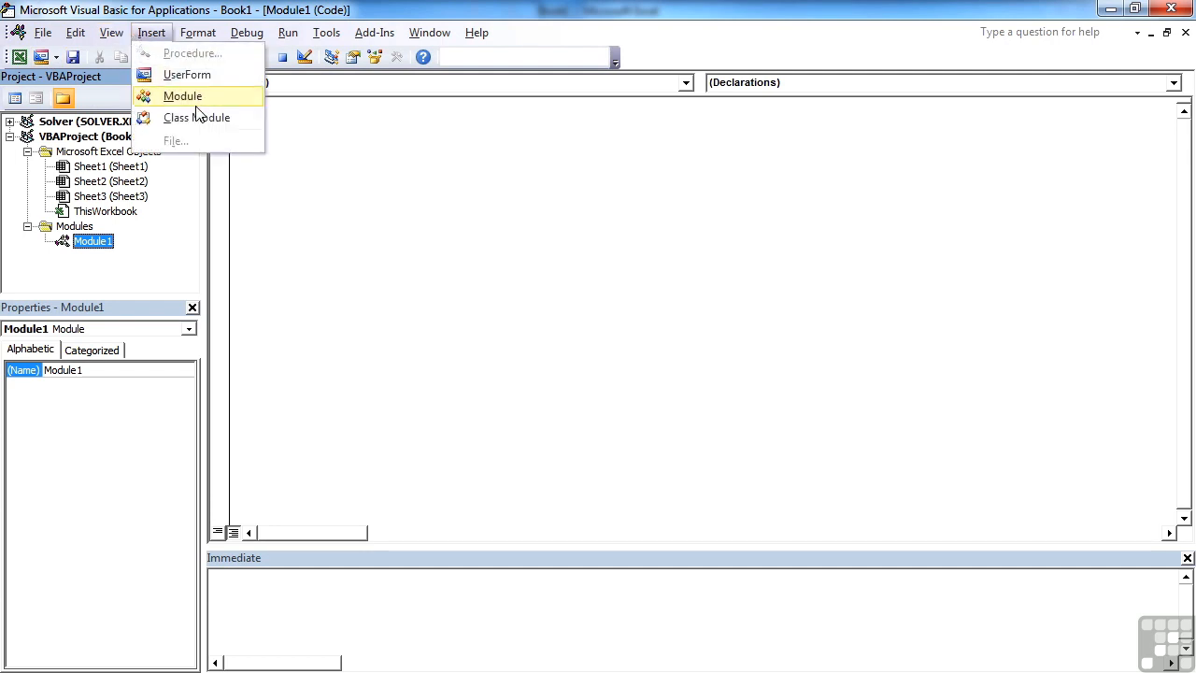
pyautogui.click(183, 96)
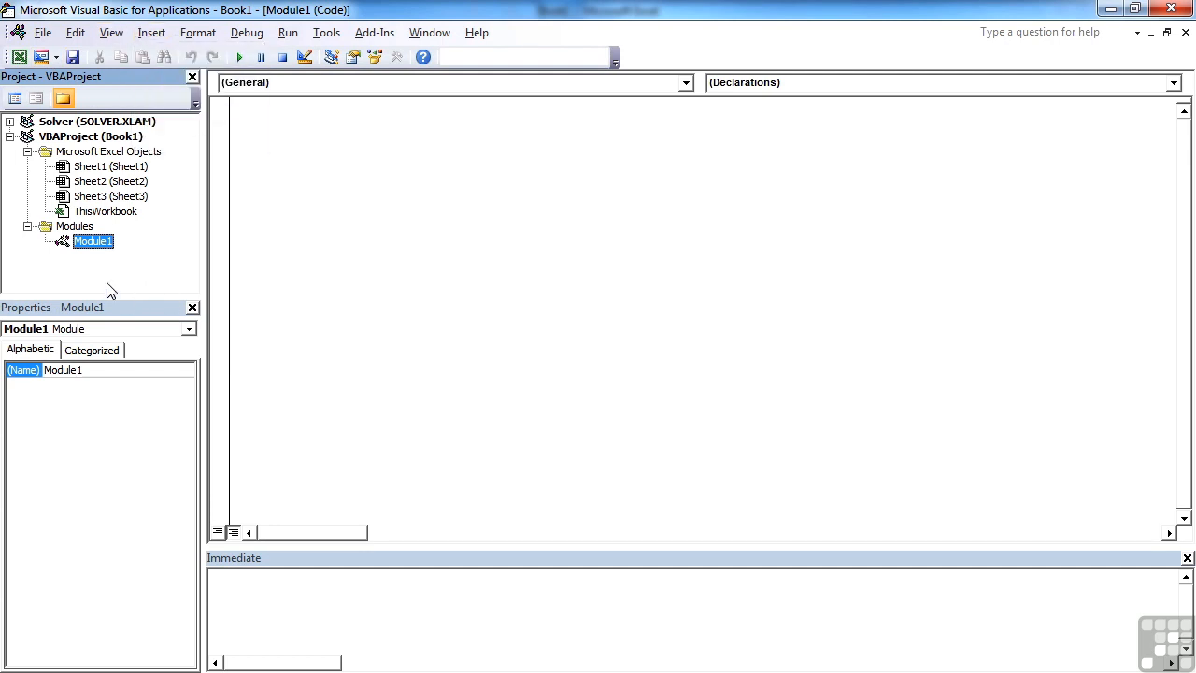
pyautogui.rightClick(93, 241)
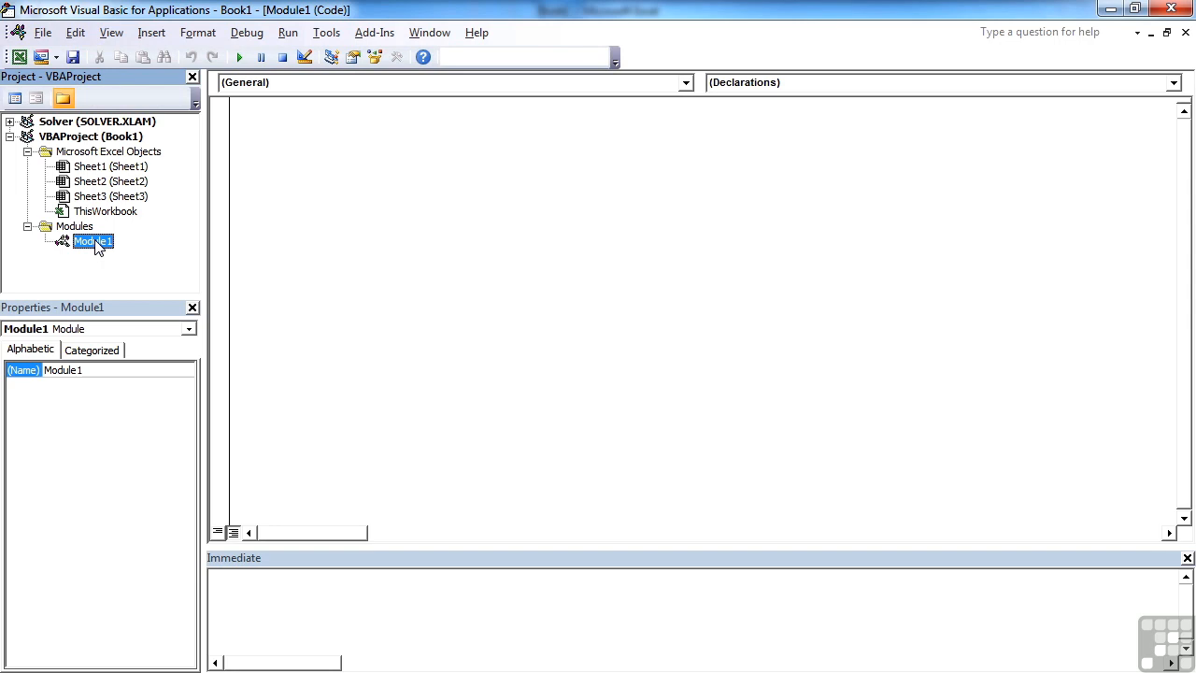
pyautogui.rightClick(94, 241)
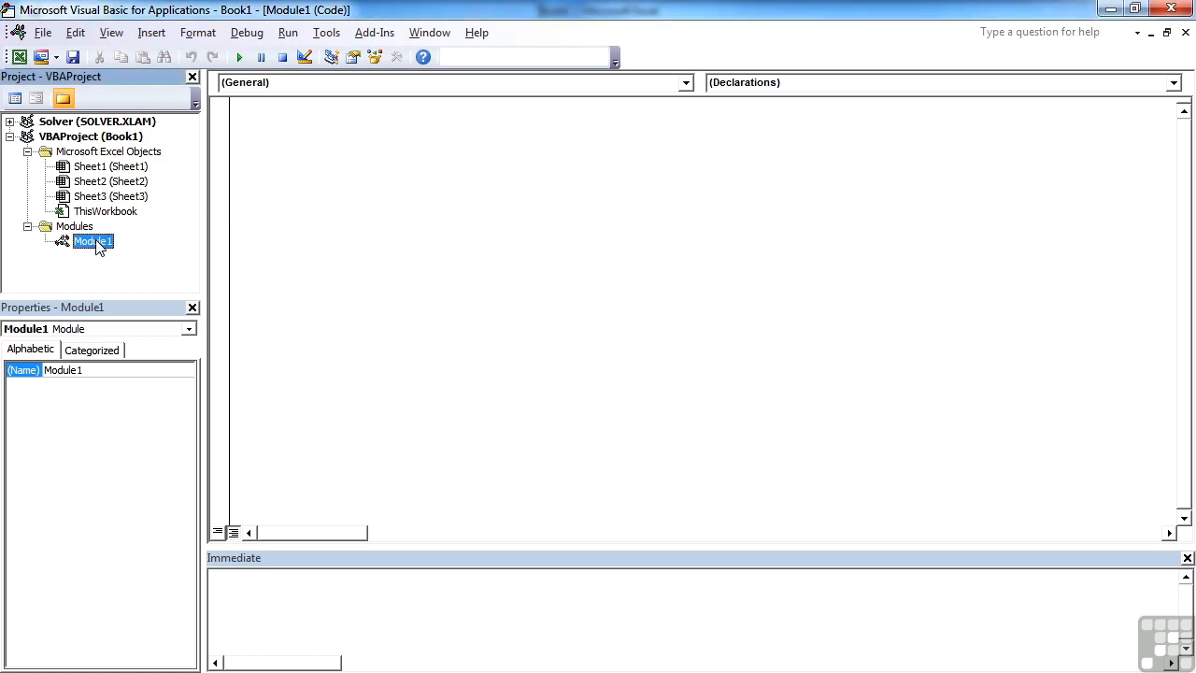
pyautogui.rightClick(94, 241)
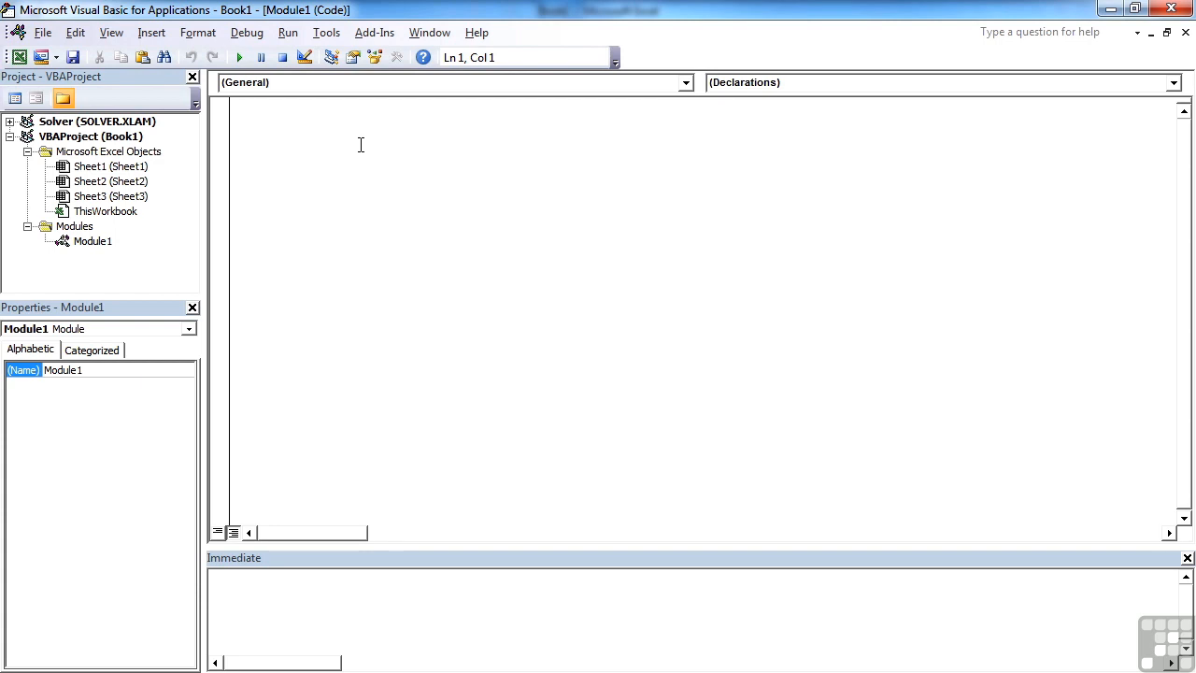
pyautogui.click(241, 104)
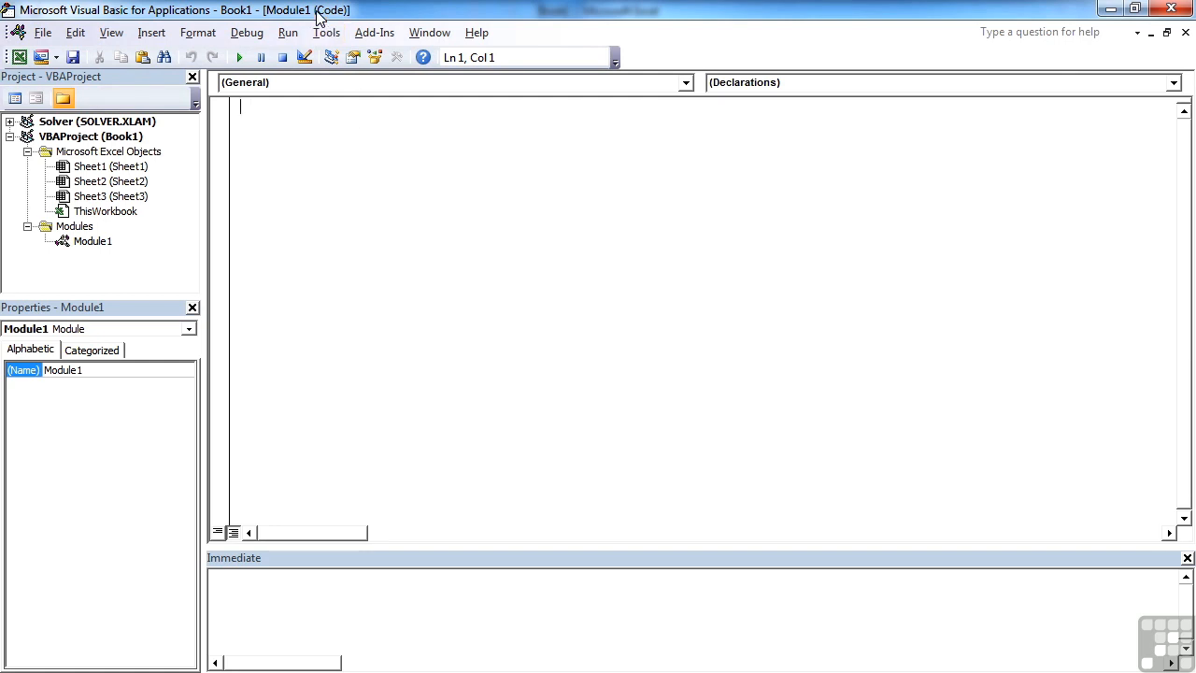
# Enable Require Variable Declaration in the editor Options and confirm
pyautogui.click(326, 31)
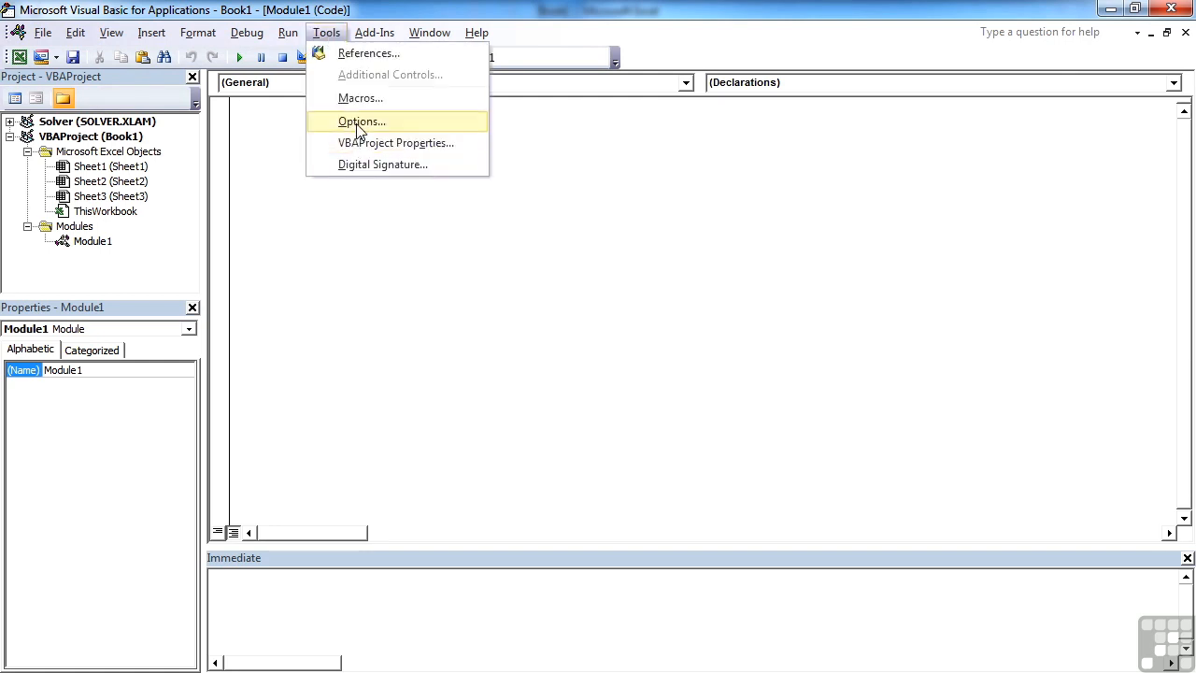
pyautogui.click(363, 121)
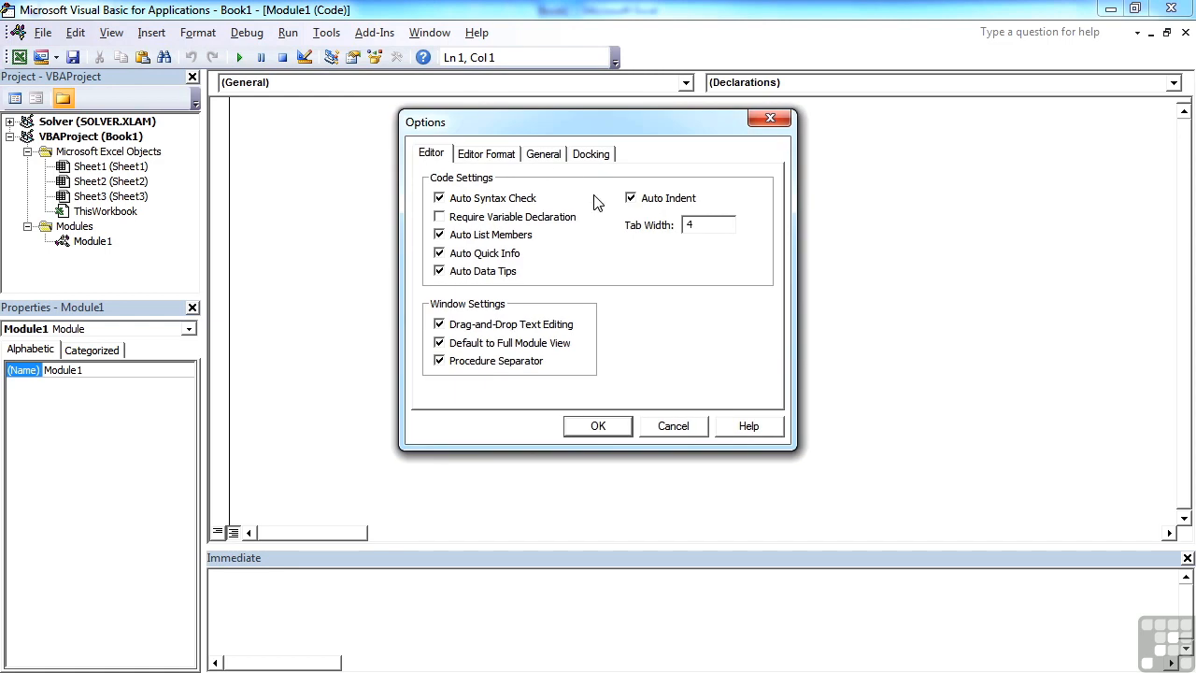
pyautogui.moveTo(538, 235)
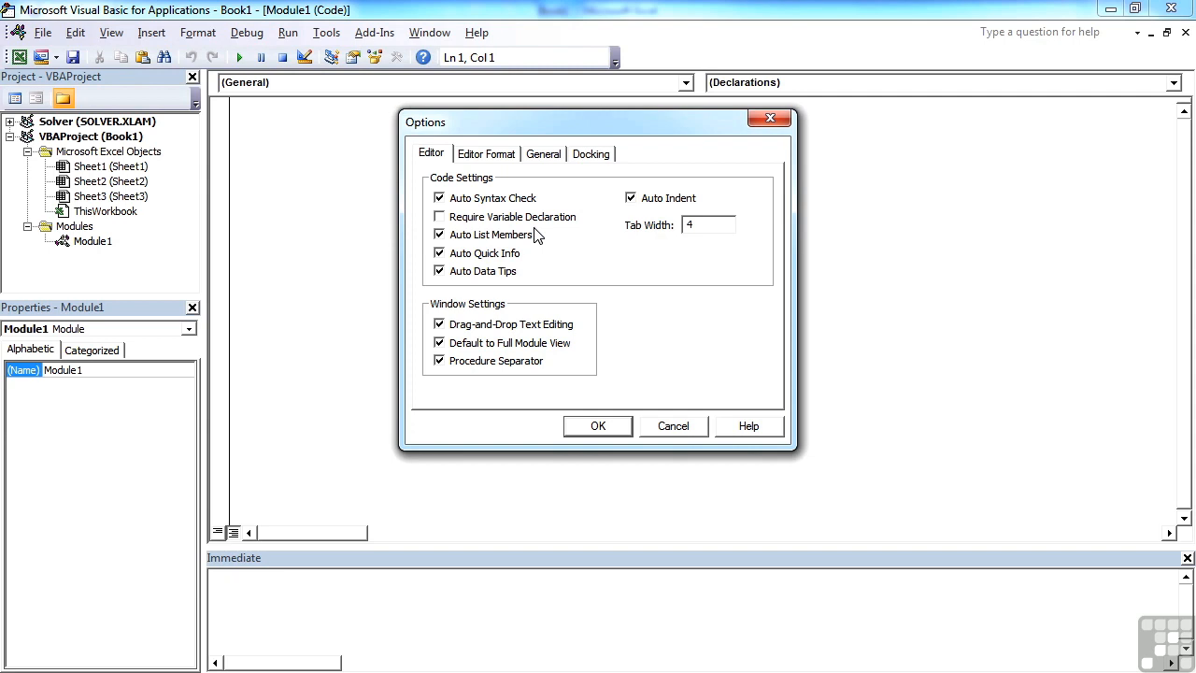
pyautogui.moveTo(509, 252)
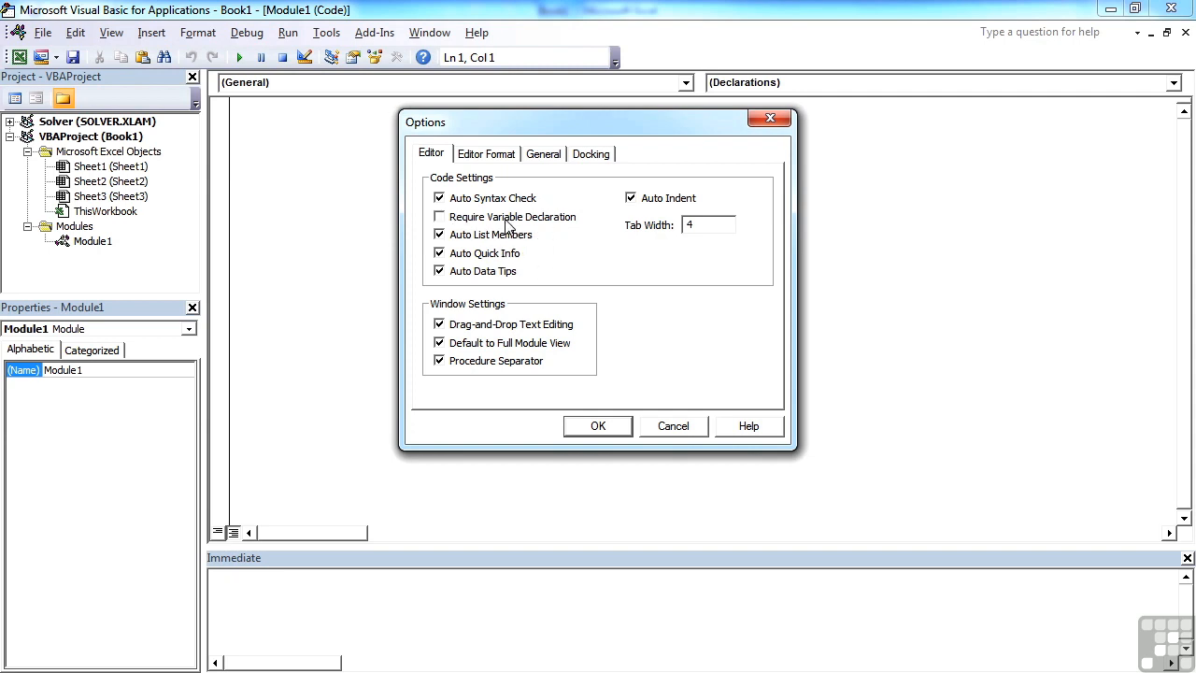
pyautogui.click(440, 217)
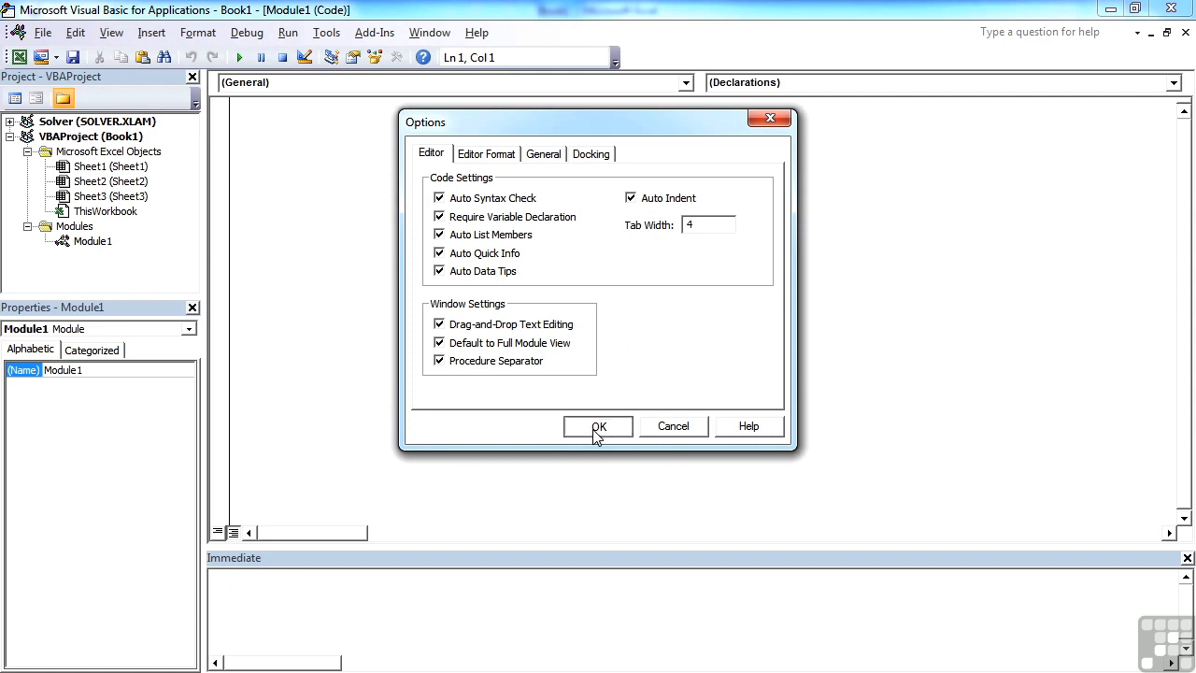
pyautogui.click(598, 426)
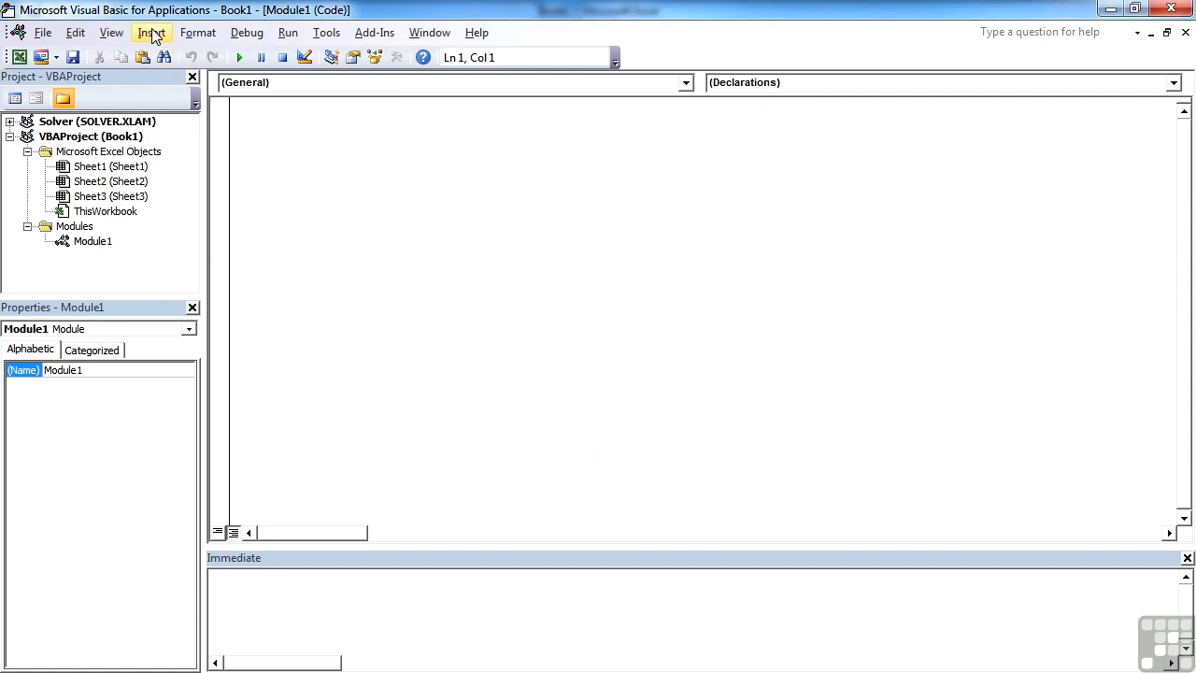
# Add Module2 to the project, which now starts with Option Explicit
pyautogui.click(149, 32)
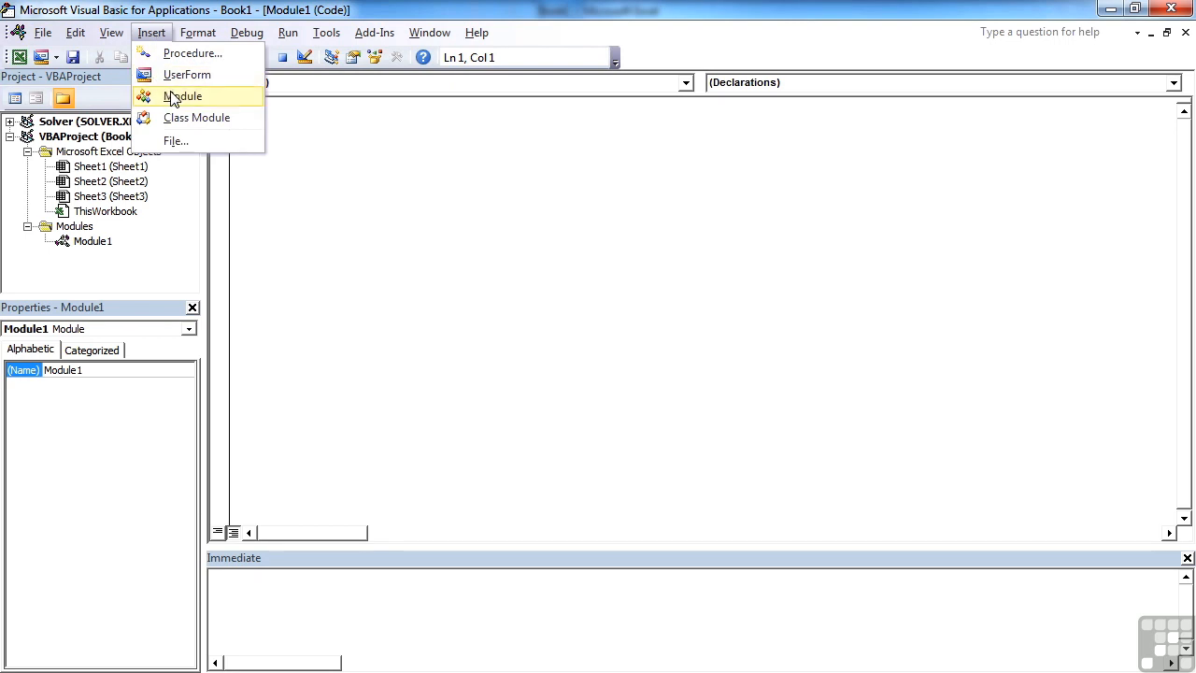
pyautogui.click(183, 95)
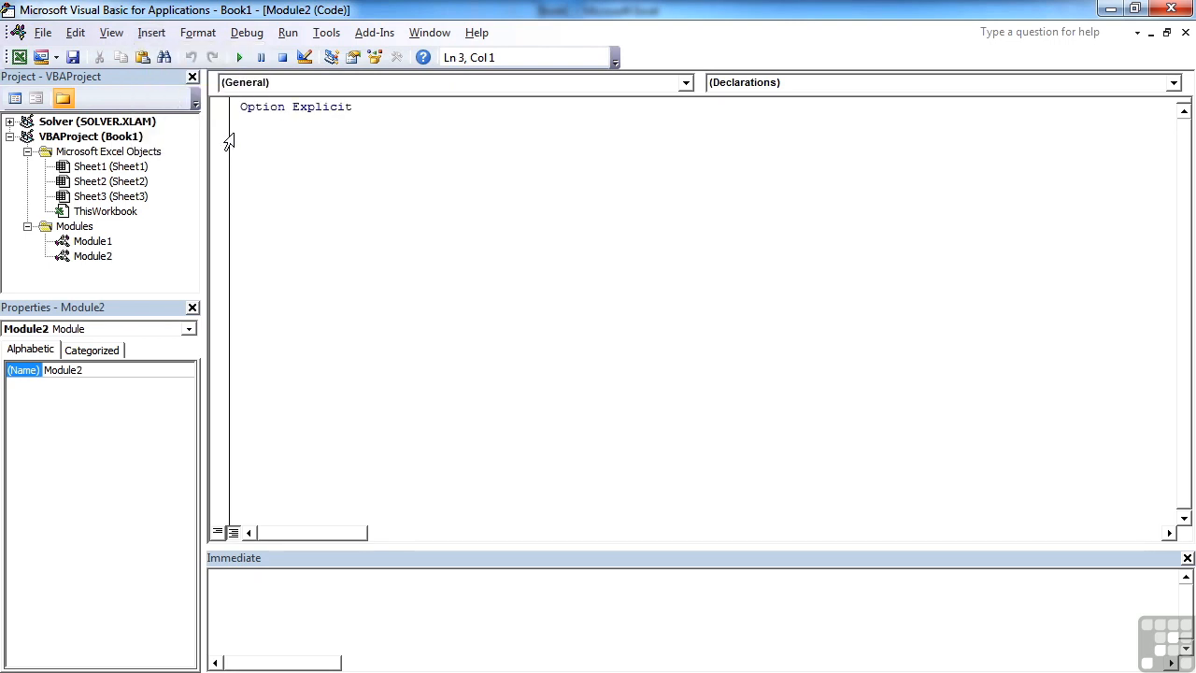
pyautogui.moveTo(337, 153)
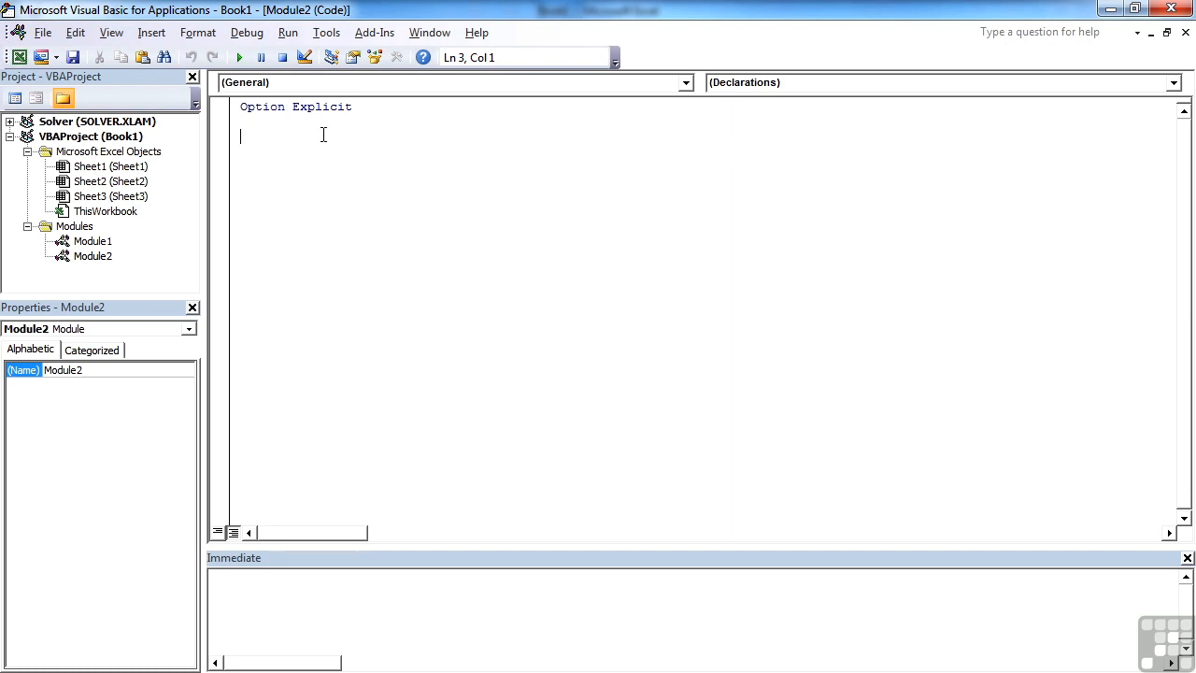
# Review the Editor Format, General and Docking settings in the Options dialog
pyautogui.click(325, 32)
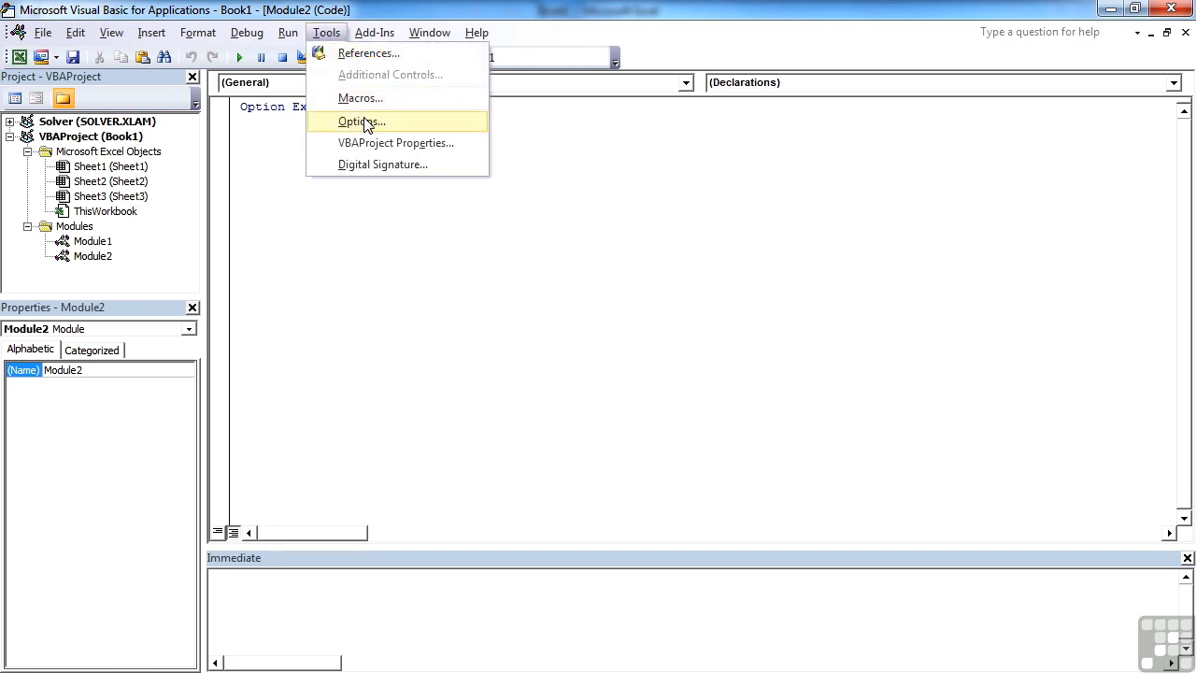
pyautogui.click(360, 122)
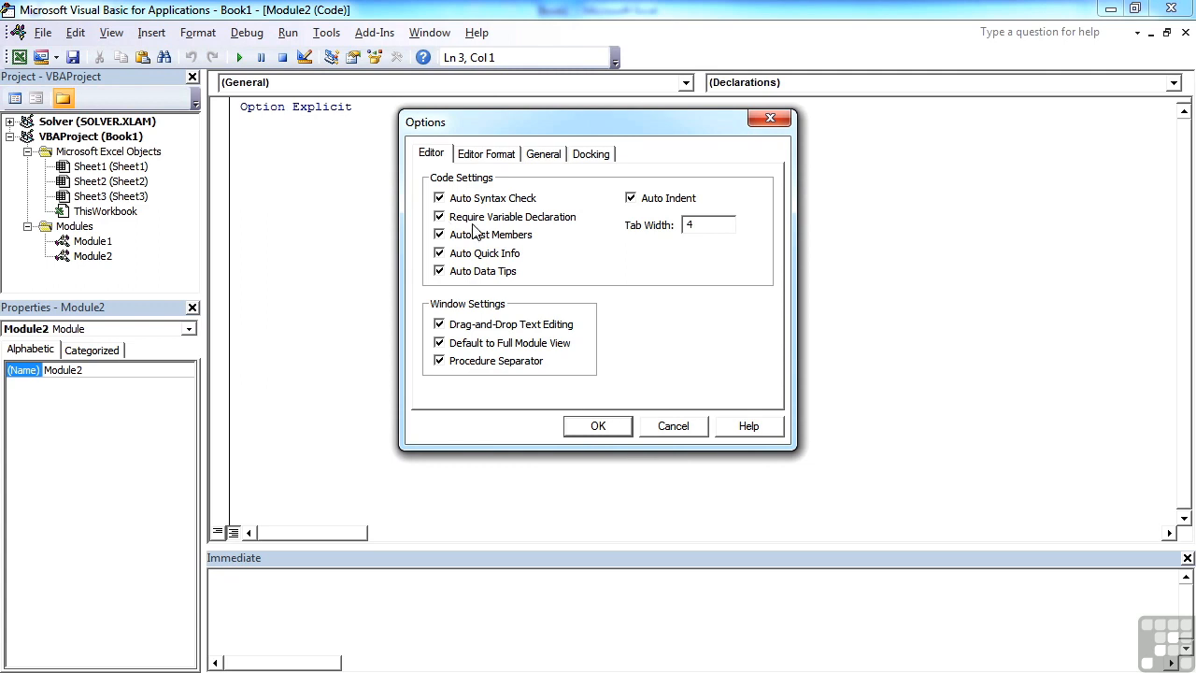
pyautogui.moveTo(540, 208)
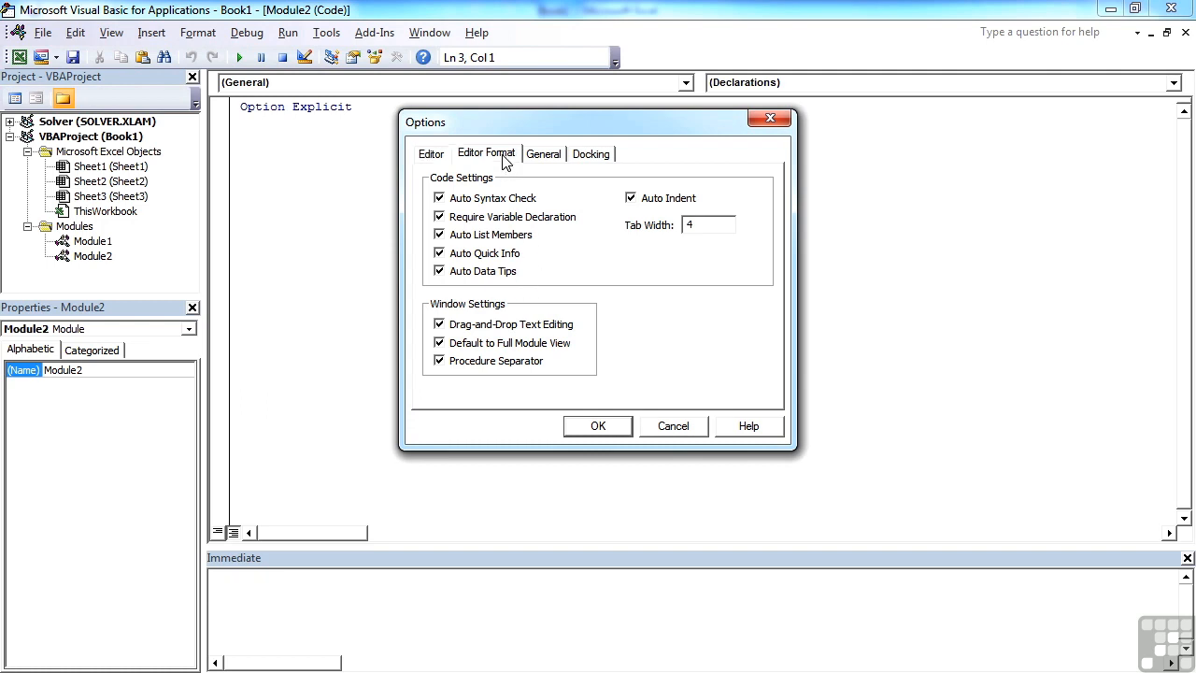
pyautogui.click(486, 153)
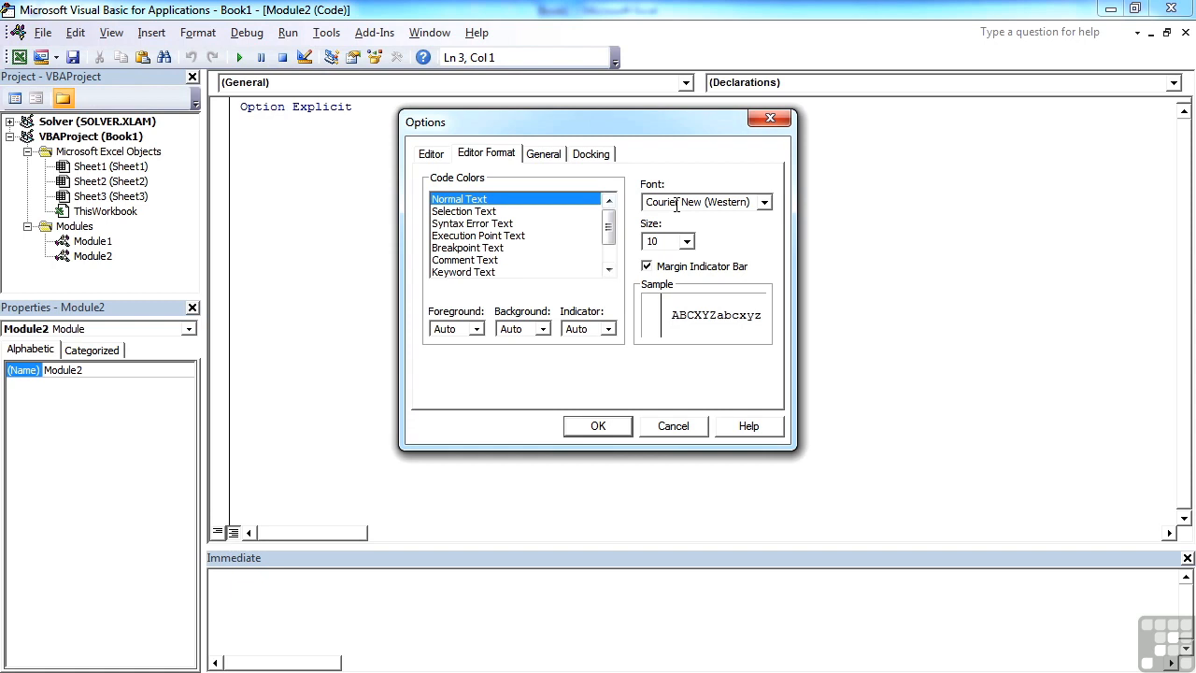
pyautogui.moveTo(626, 266)
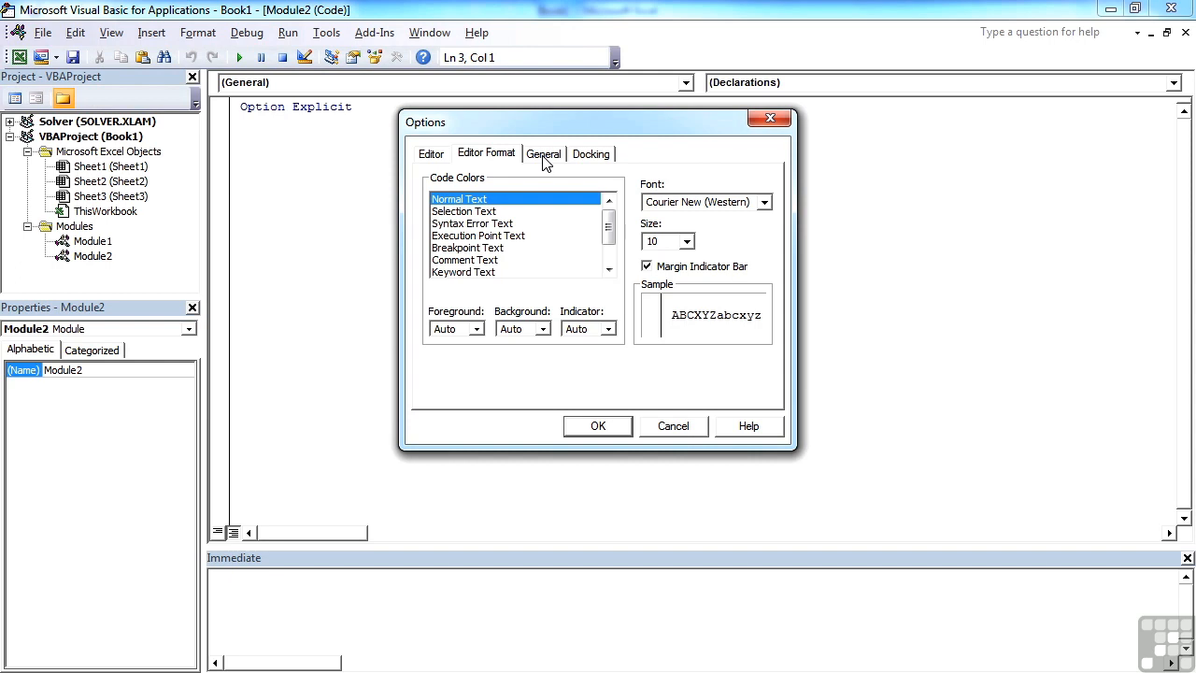
pyautogui.click(544, 154)
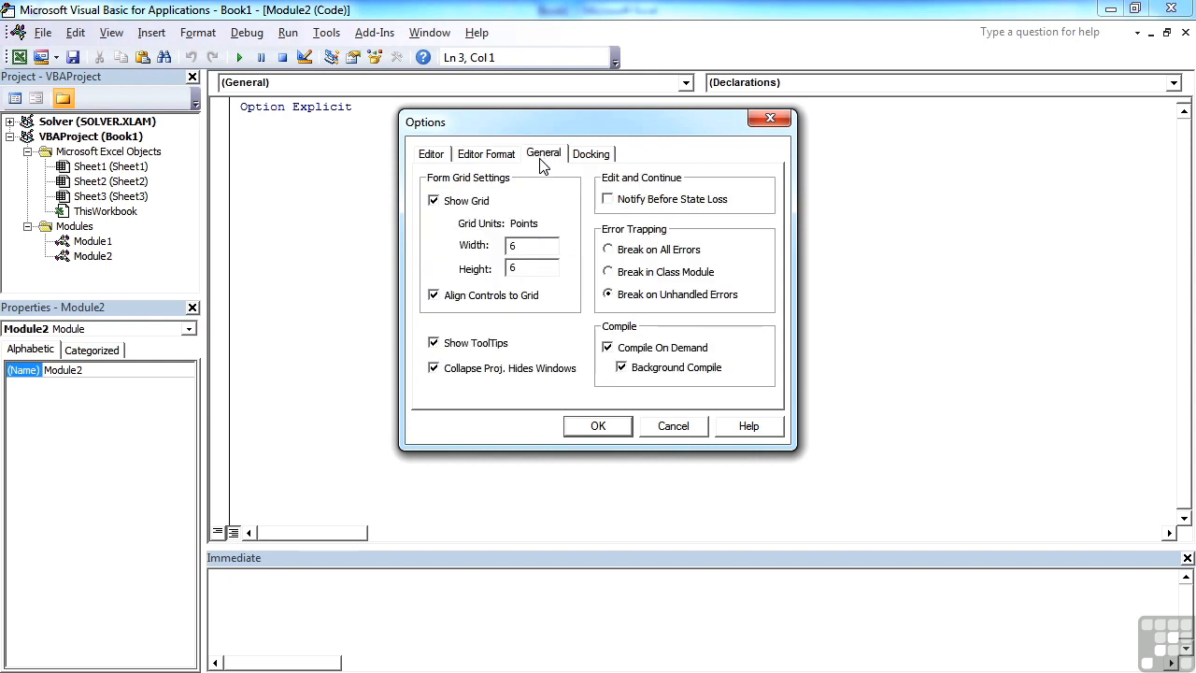
pyautogui.moveTo(587, 174)
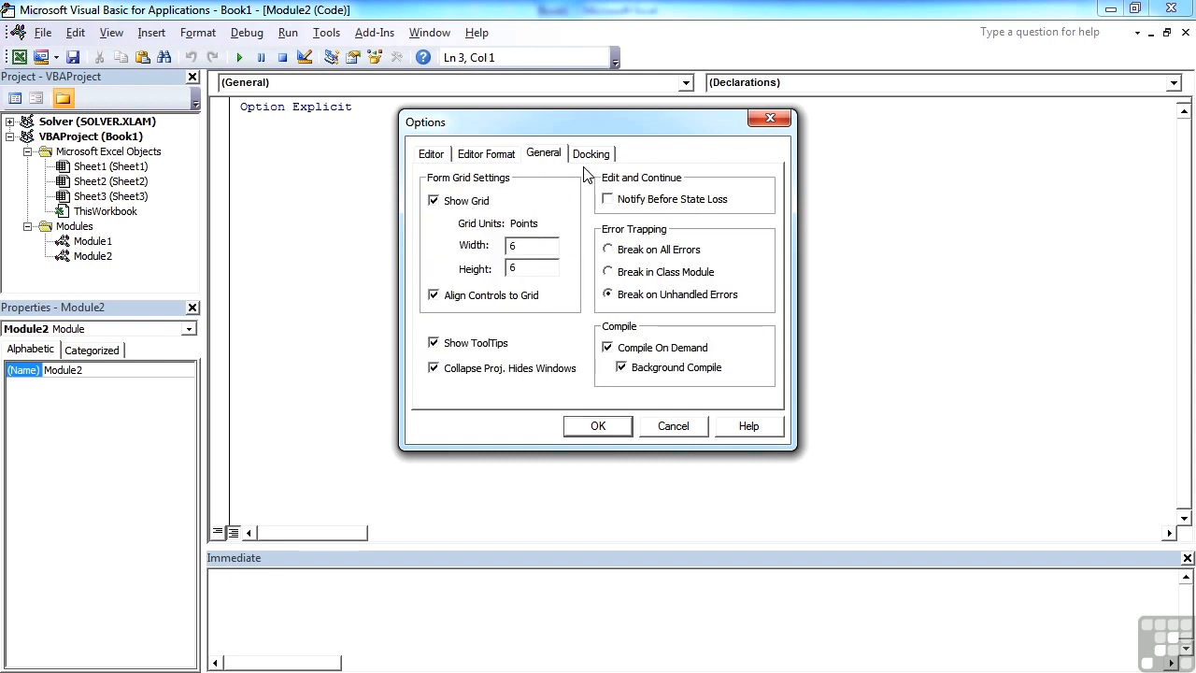
pyautogui.click(591, 153)
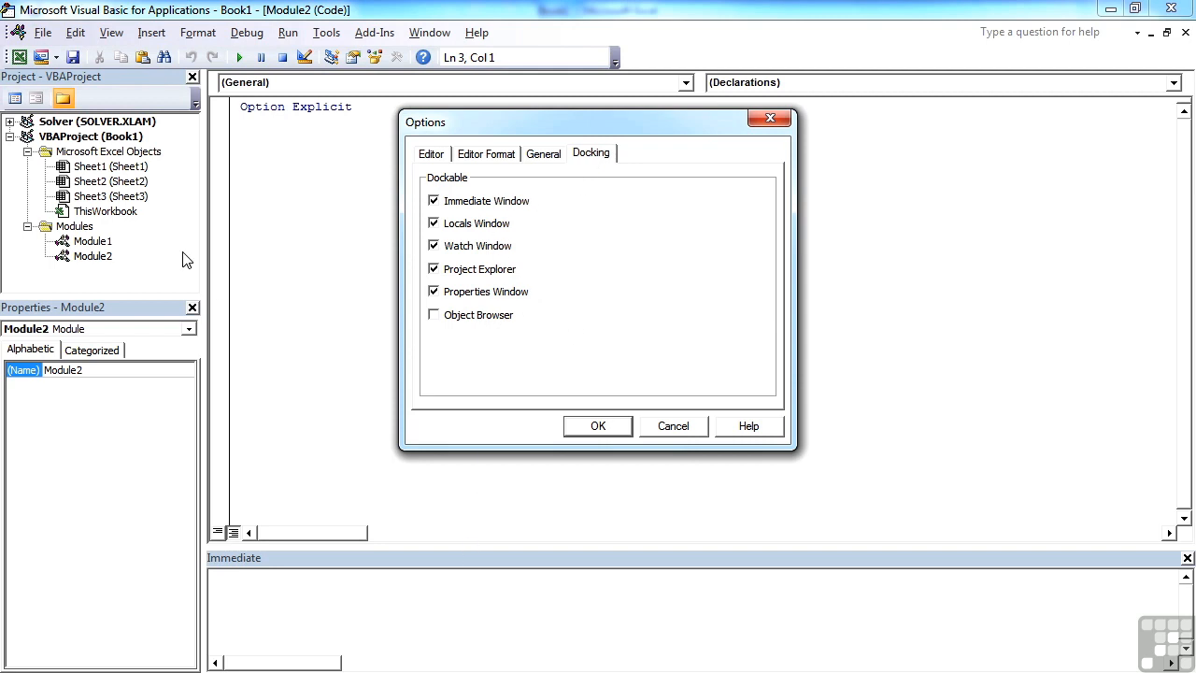
pyautogui.moveTo(146, 419)
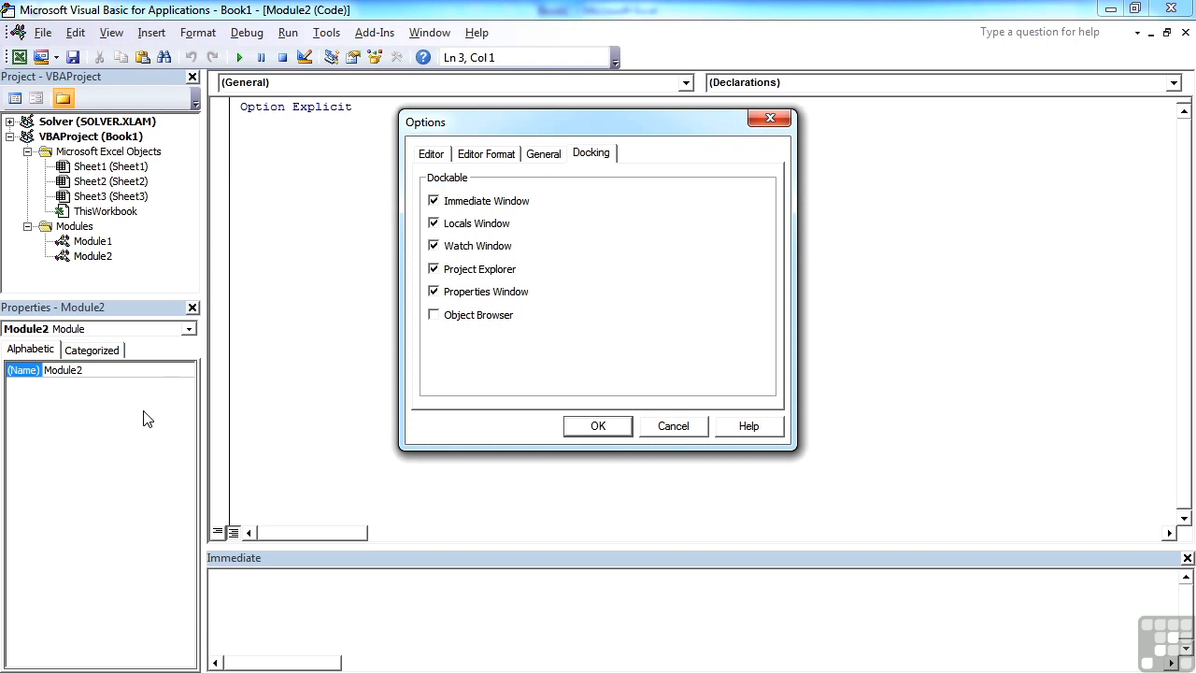
pyautogui.moveTo(303, 329)
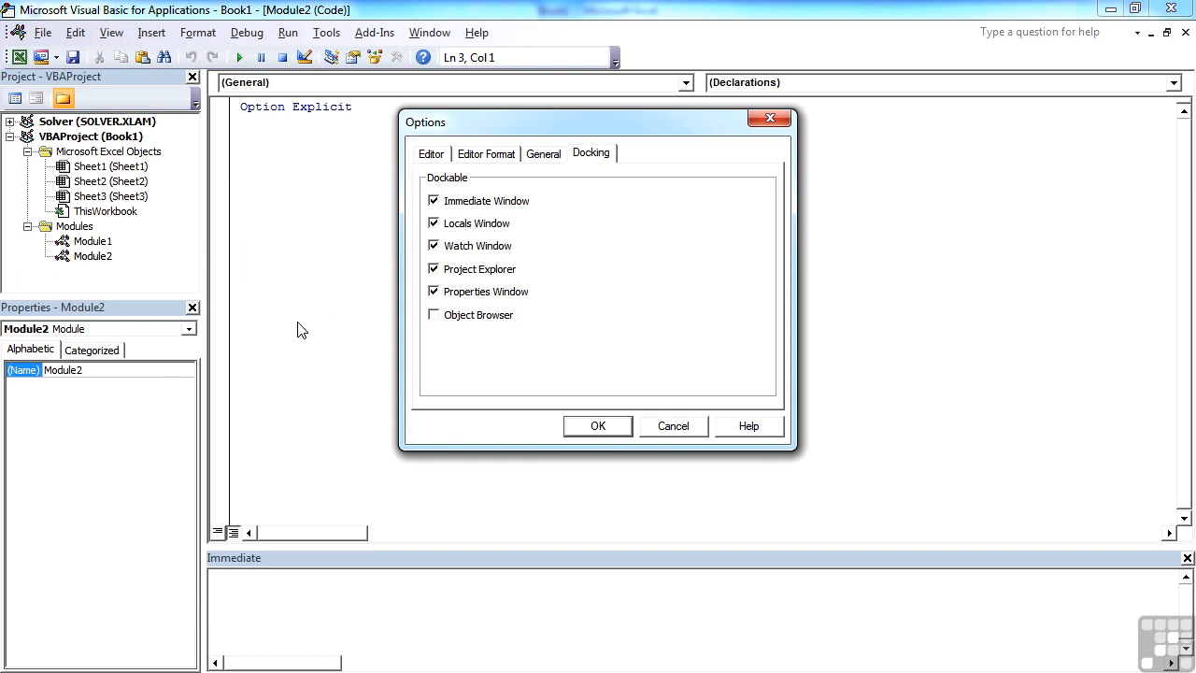
pyautogui.moveTo(497, 234)
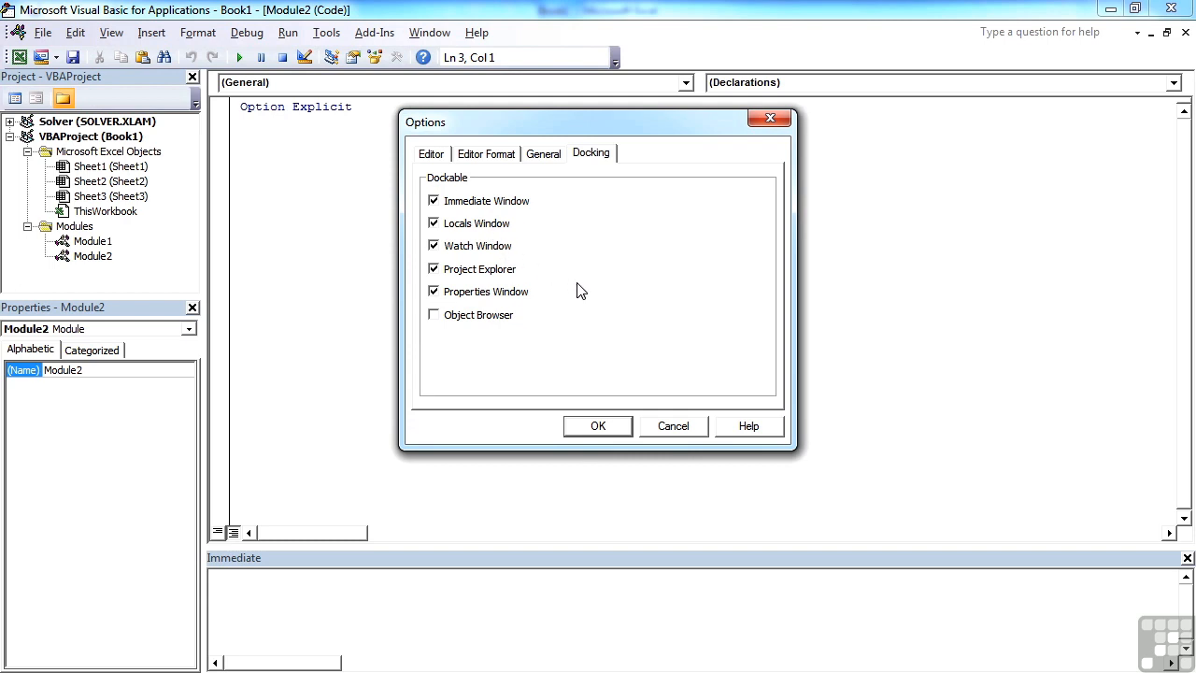
pyautogui.moveTo(599, 303)
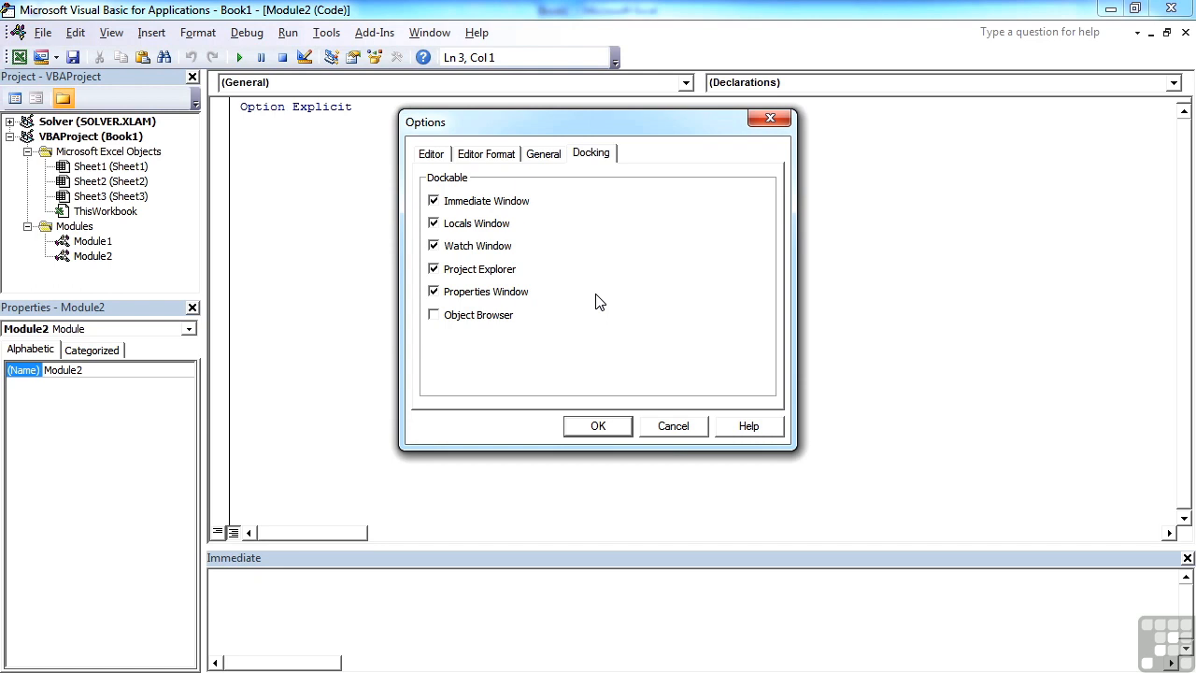
# Keep Require Variable Declaration enabled on the Editor tab and confirm the options
pyautogui.click(430, 153)
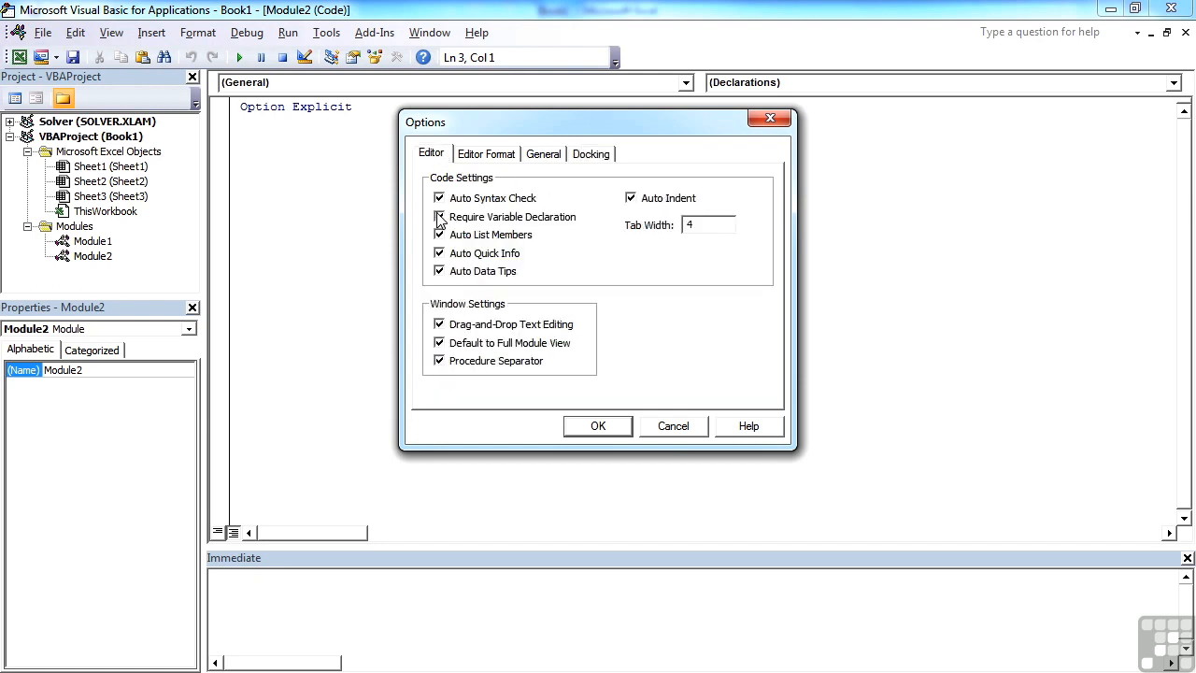
pyautogui.click(440, 217)
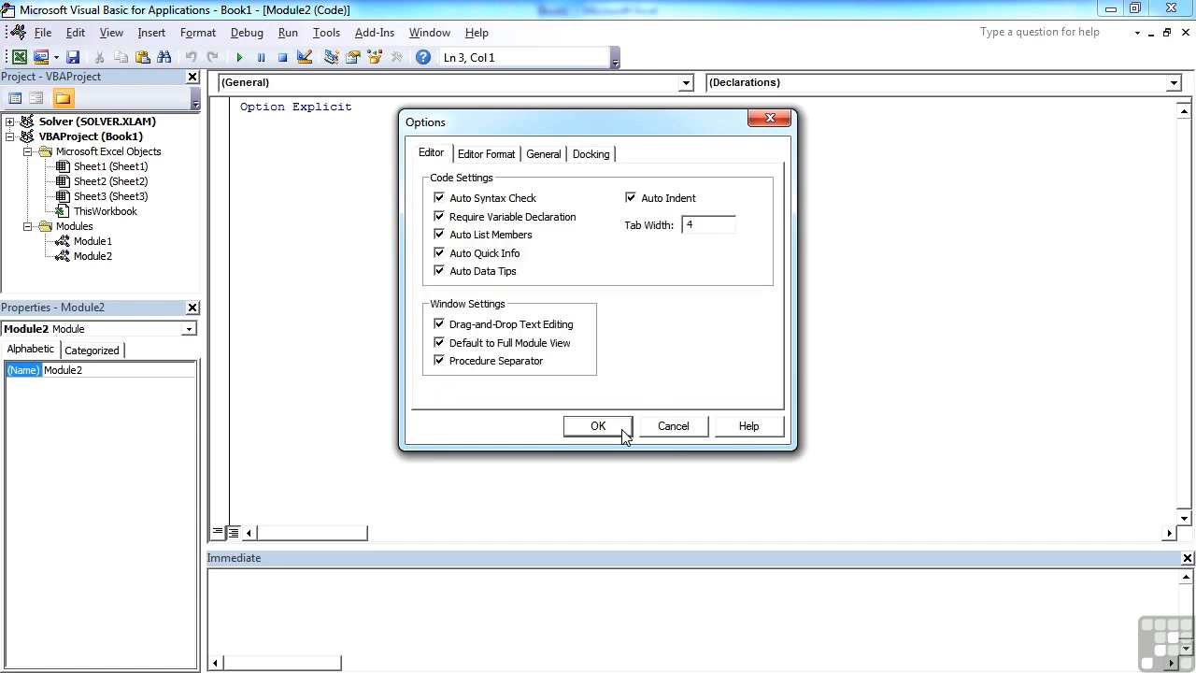
pyautogui.click(599, 426)
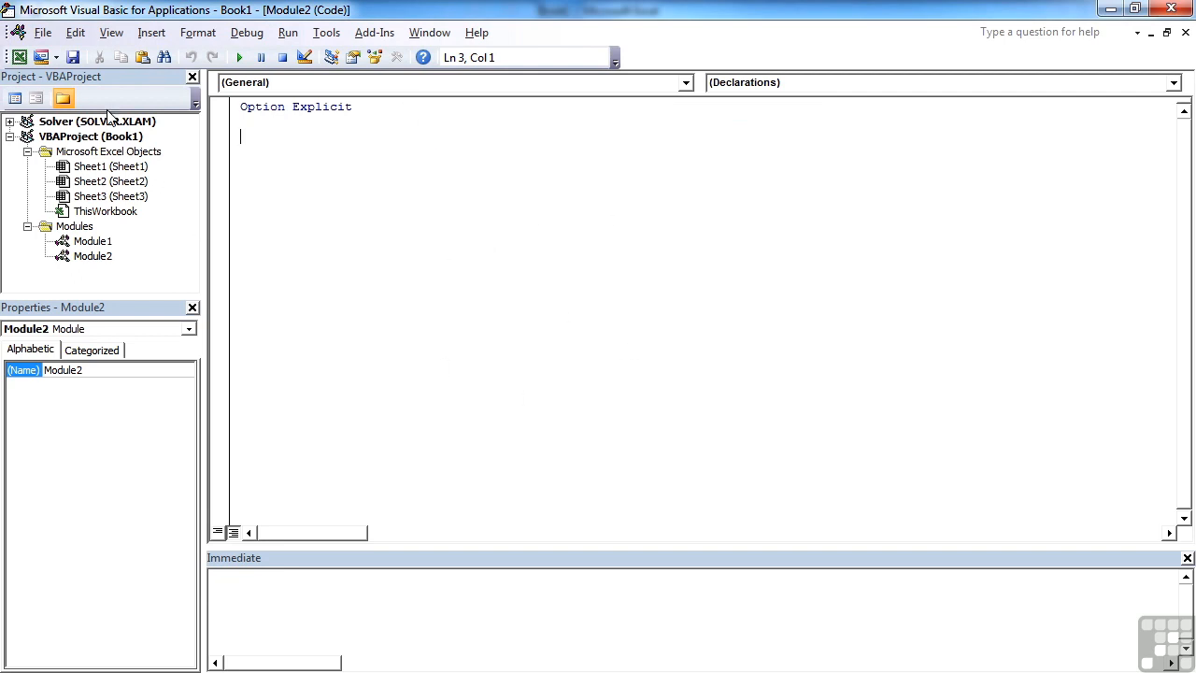
pyautogui.moveTo(138, 254)
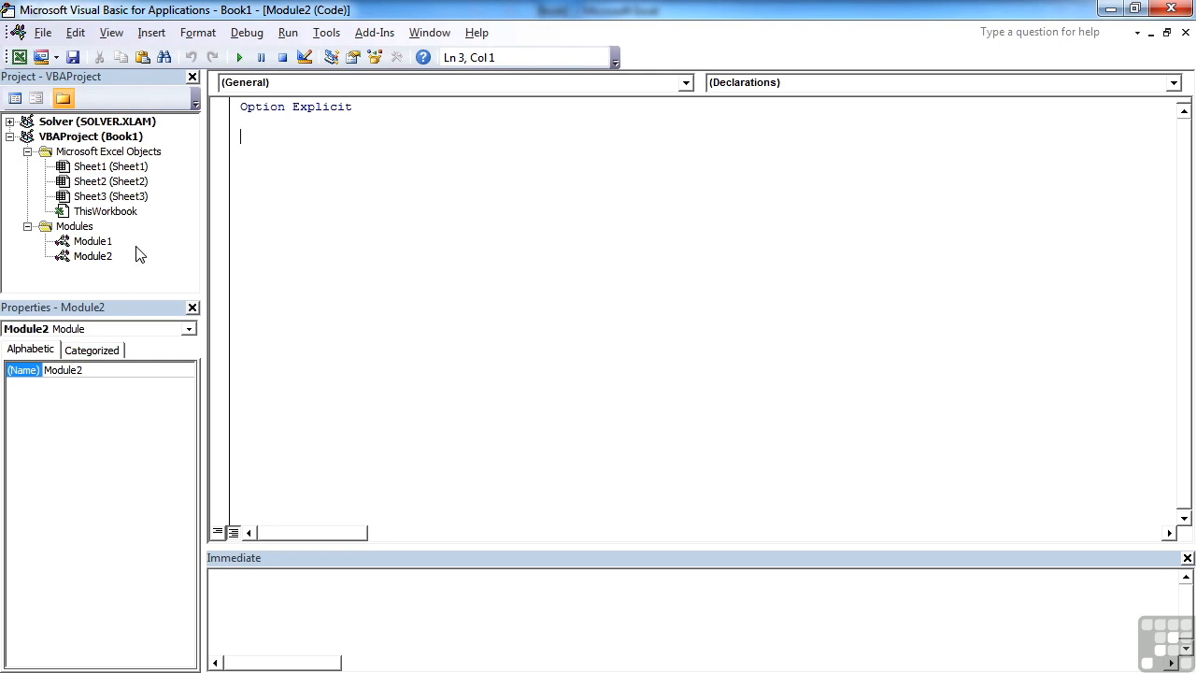
pyautogui.moveTo(115, 282)
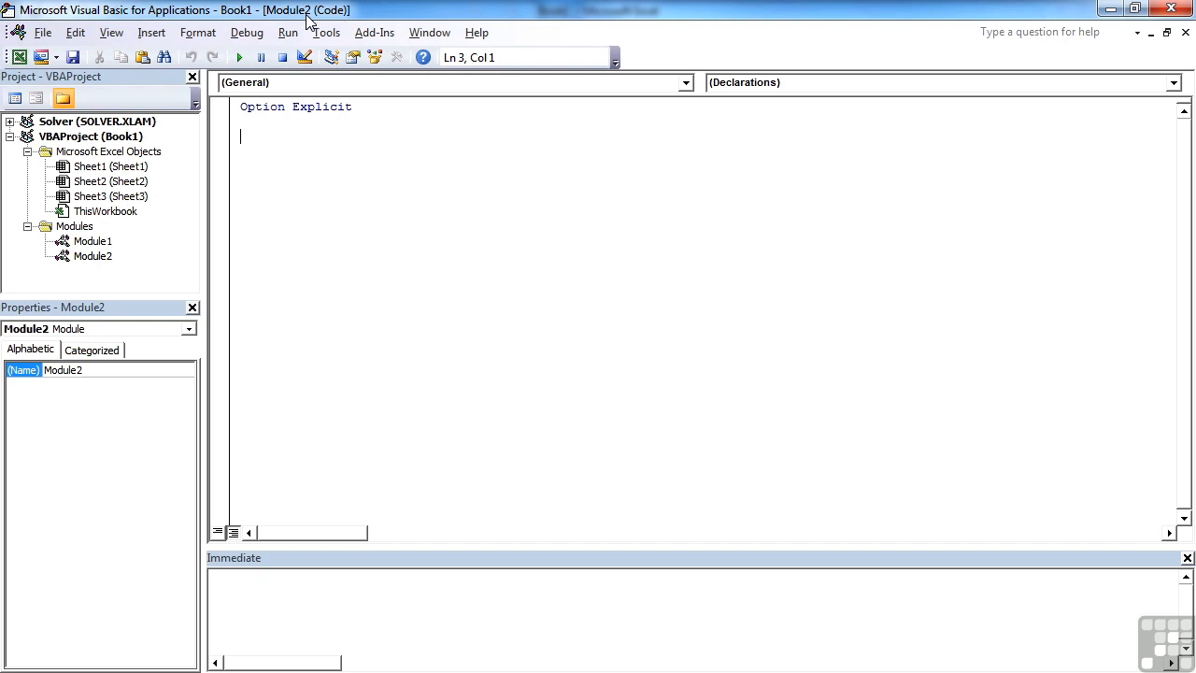
pyautogui.moveTo(304, 228)
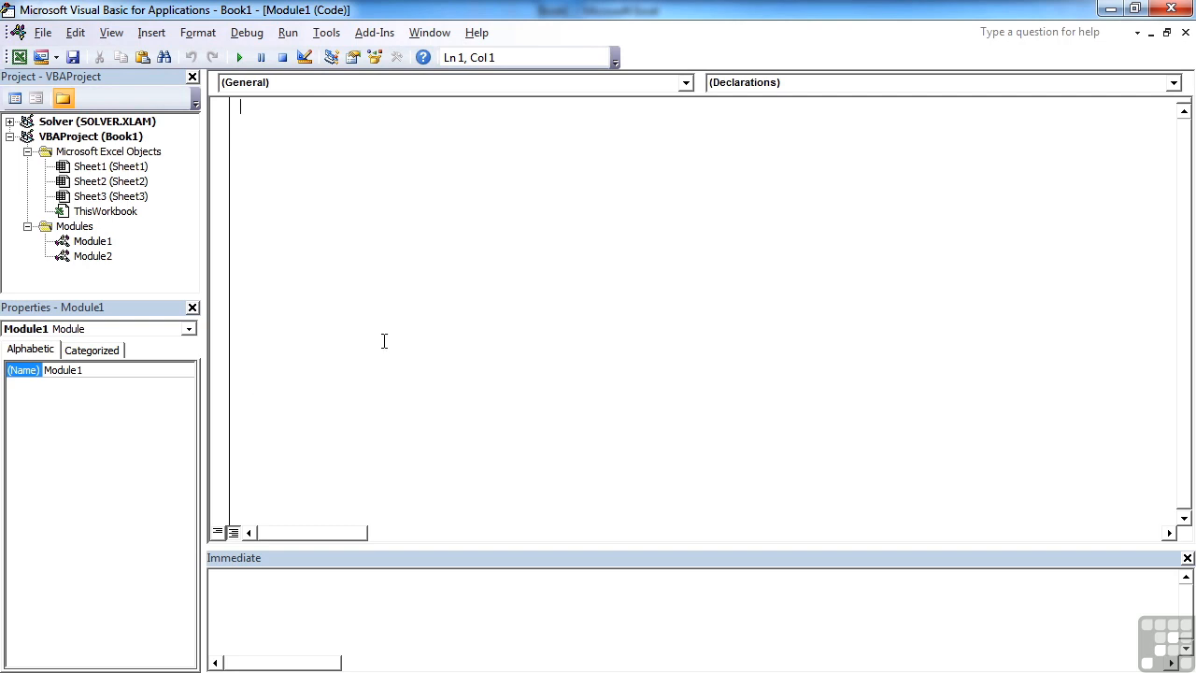
pyautogui.moveTo(386, 346)
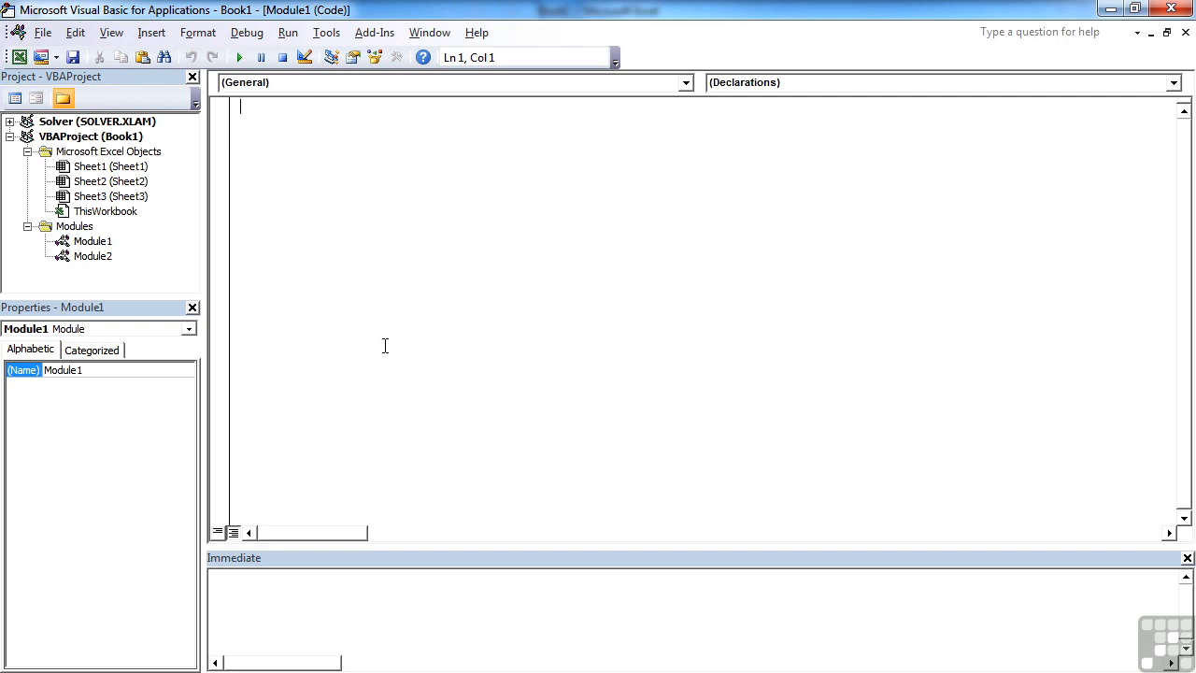